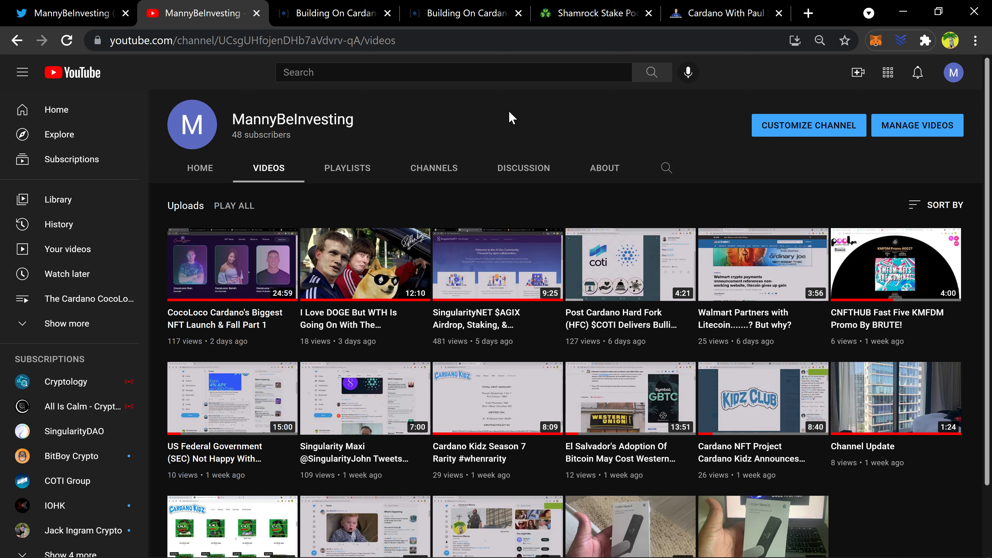
Glance at the creator's Twitter profile and return to the YouTube channel's videos page
scroll(down, 3)
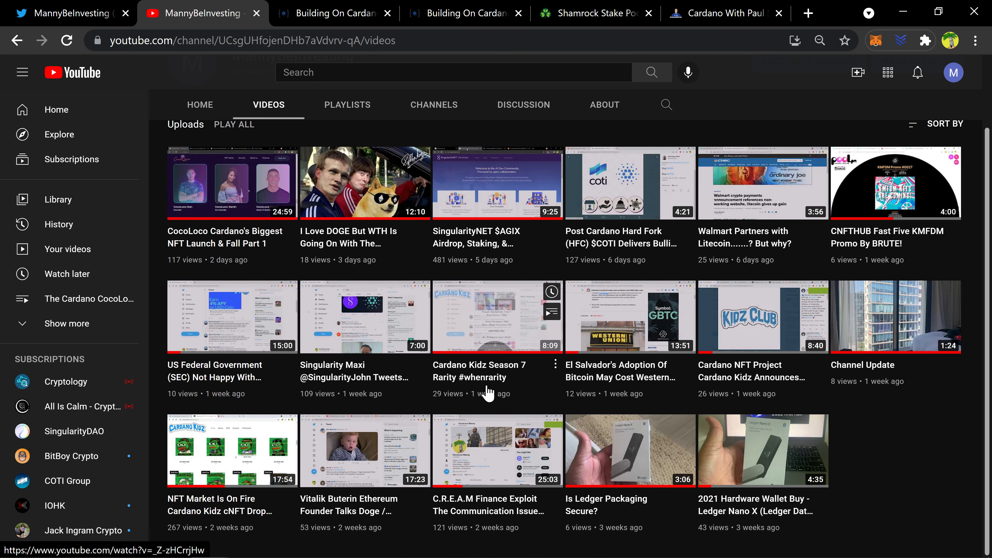
mouse_move(496, 449)
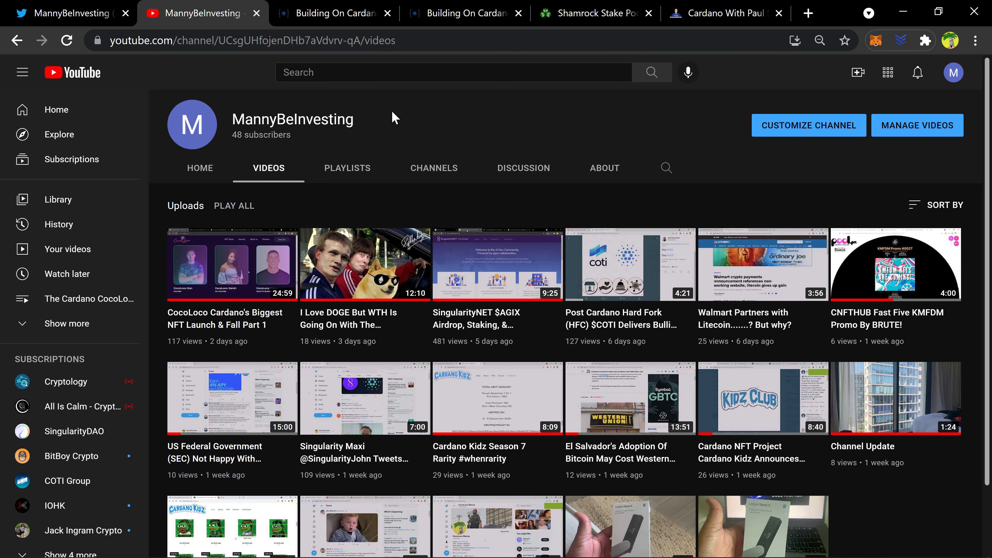
mouse_move(181, 78)
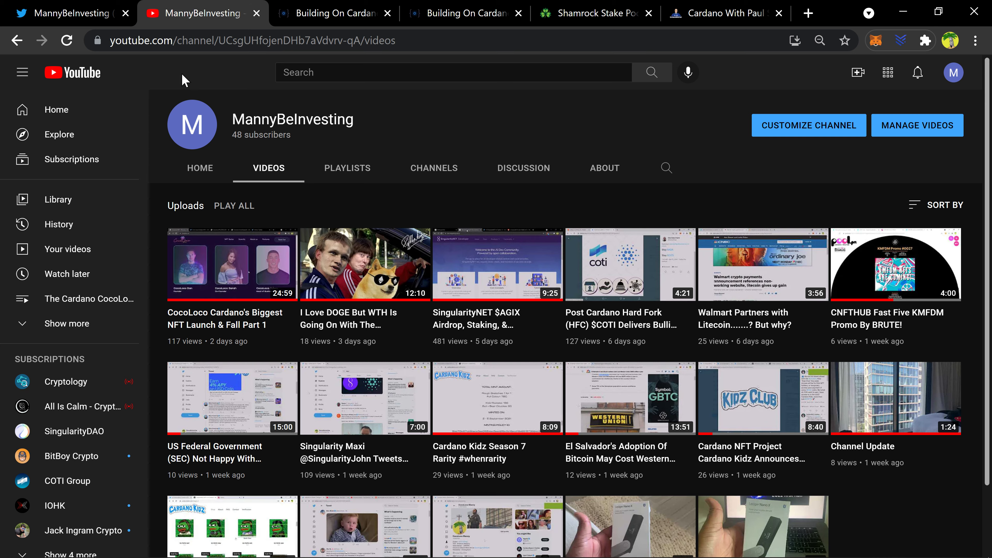
click(65, 13)
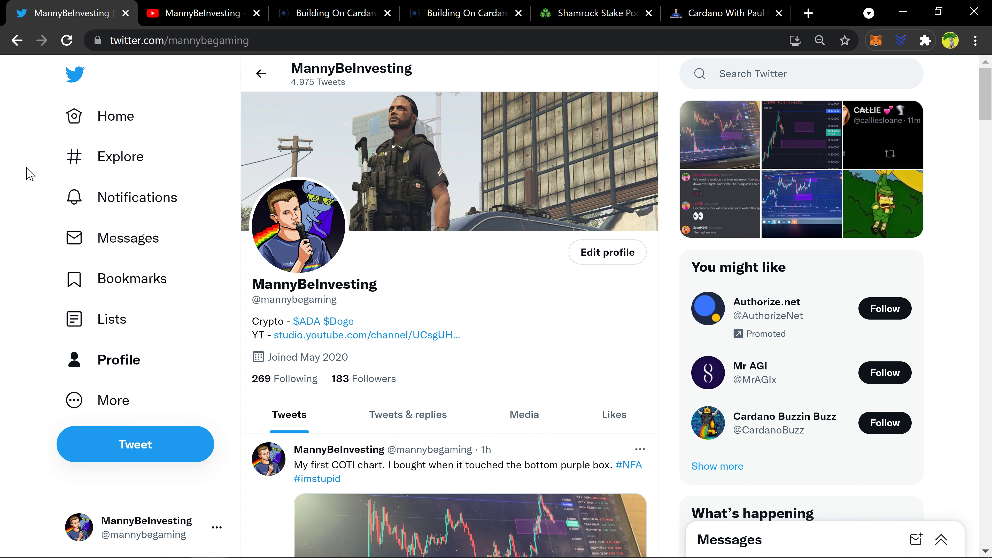
mouse_move(33, 160)
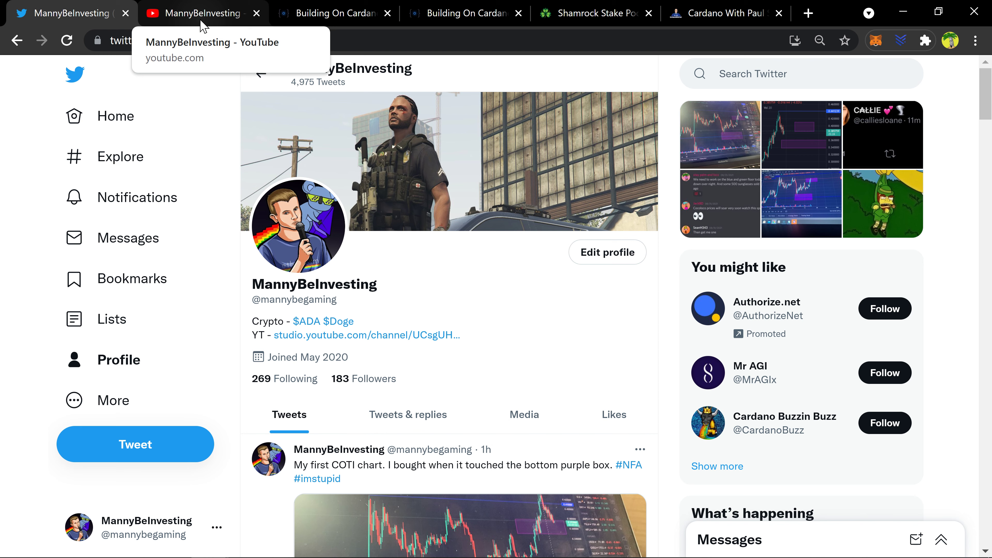
click(202, 14)
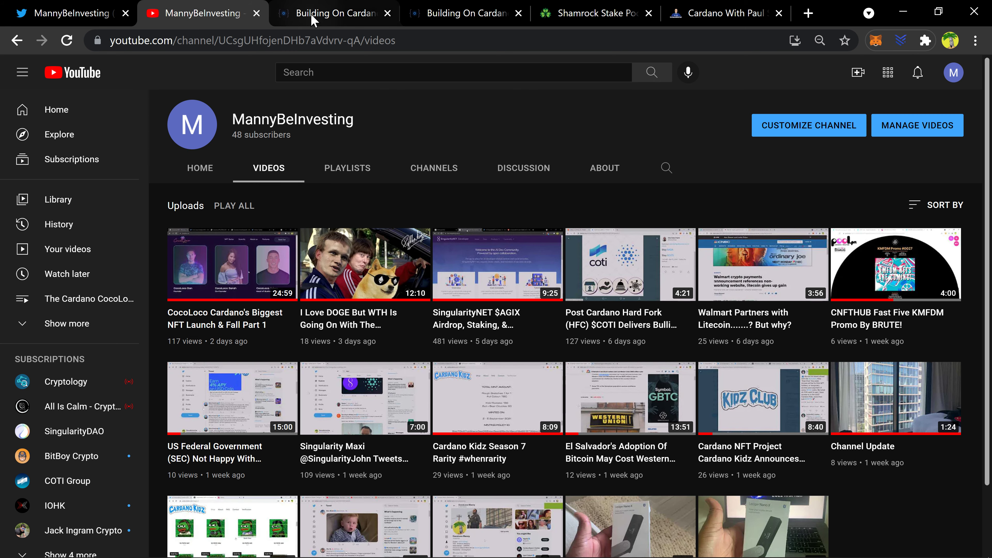
Switch to the Building On Cardano dashboard and scroll through its featured, new, updated and most-popular project lists
click(313, 15)
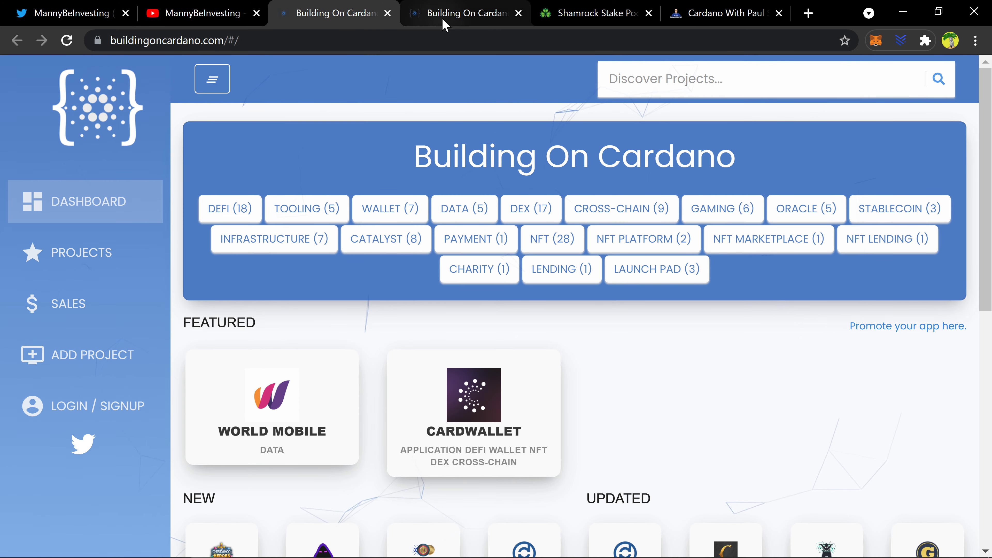
mouse_move(172, 170)
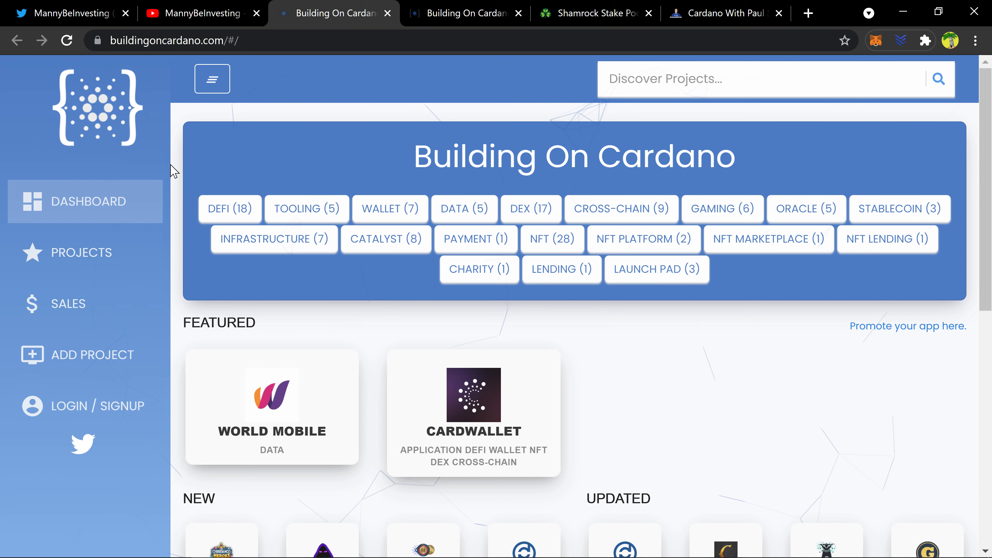
mouse_move(173, 88)
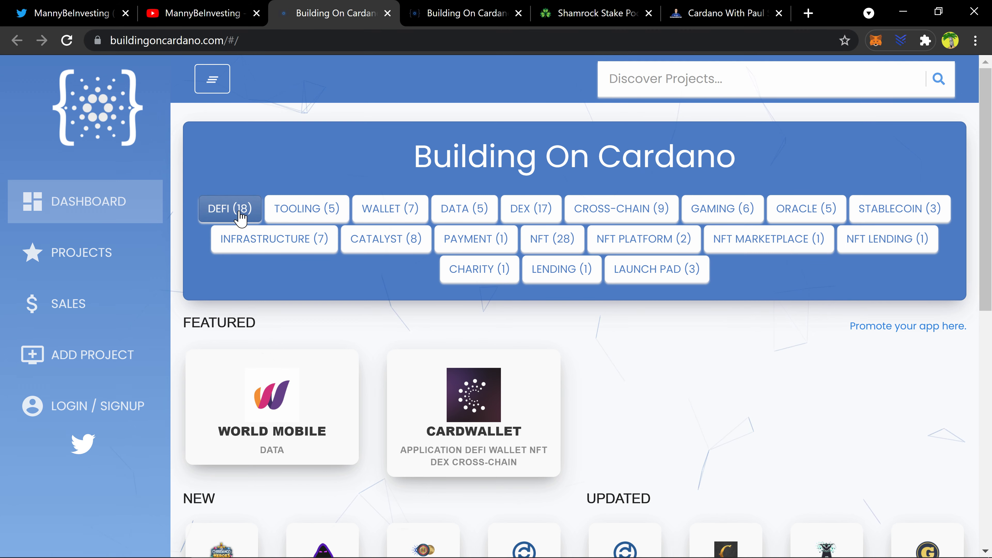
scroll(down, 3)
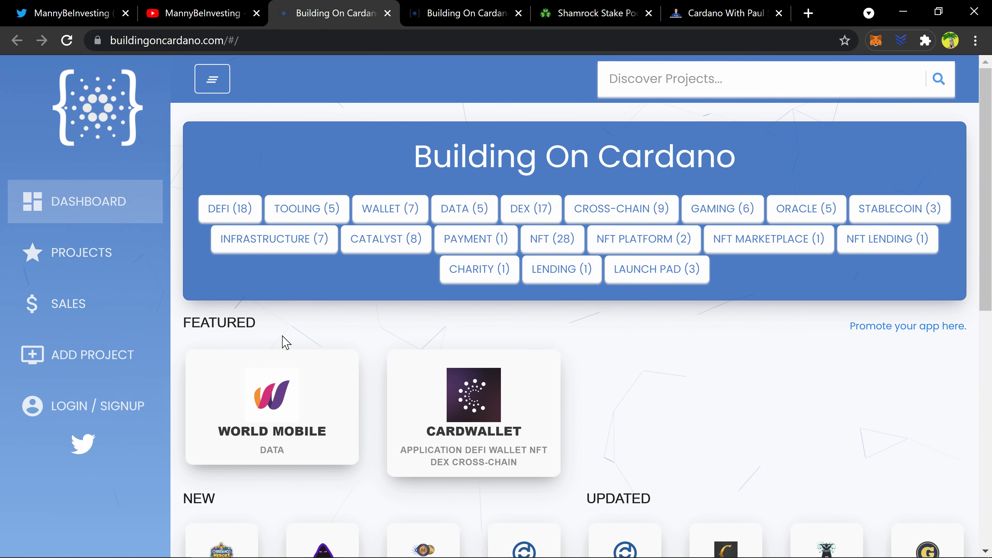
scroll(down, 3)
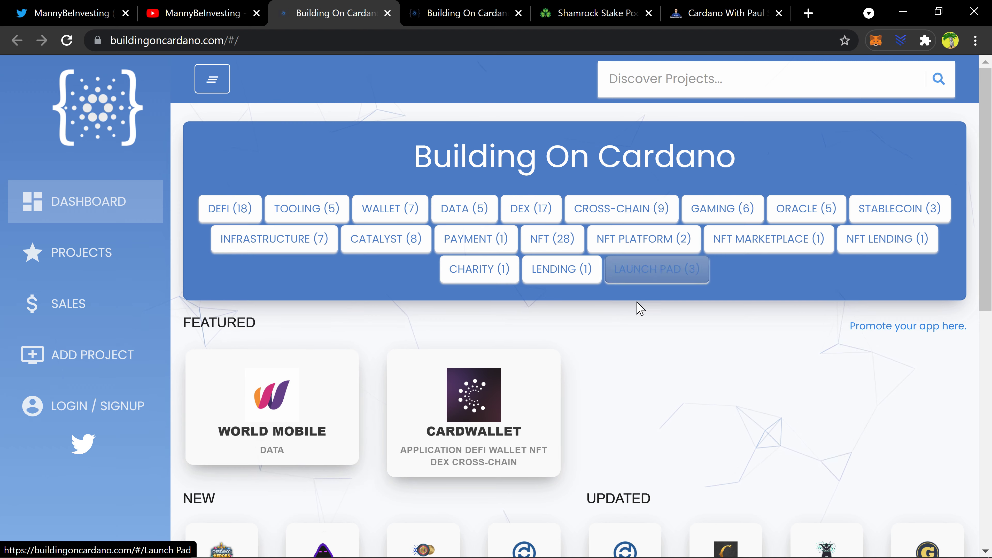
scroll(down, 3)
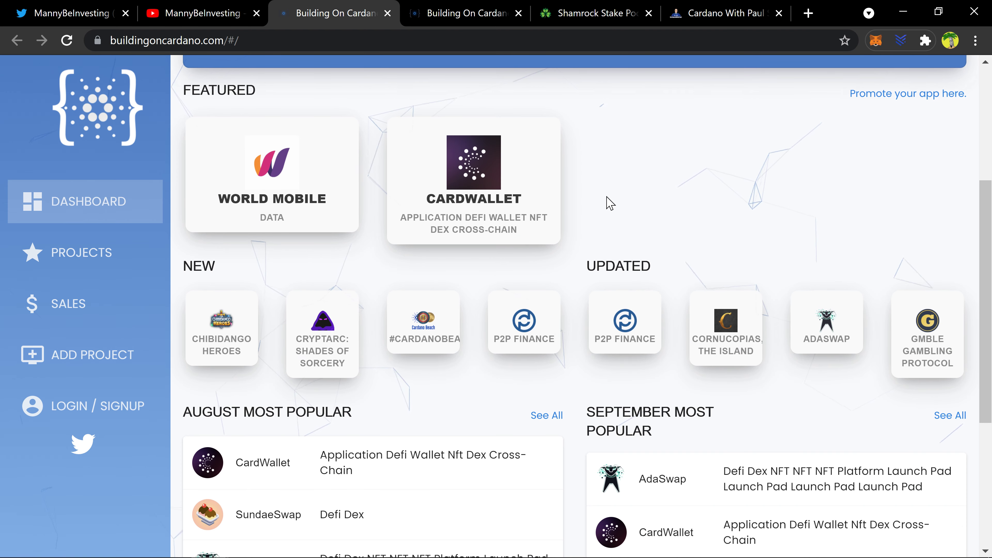
scroll(down, 3)
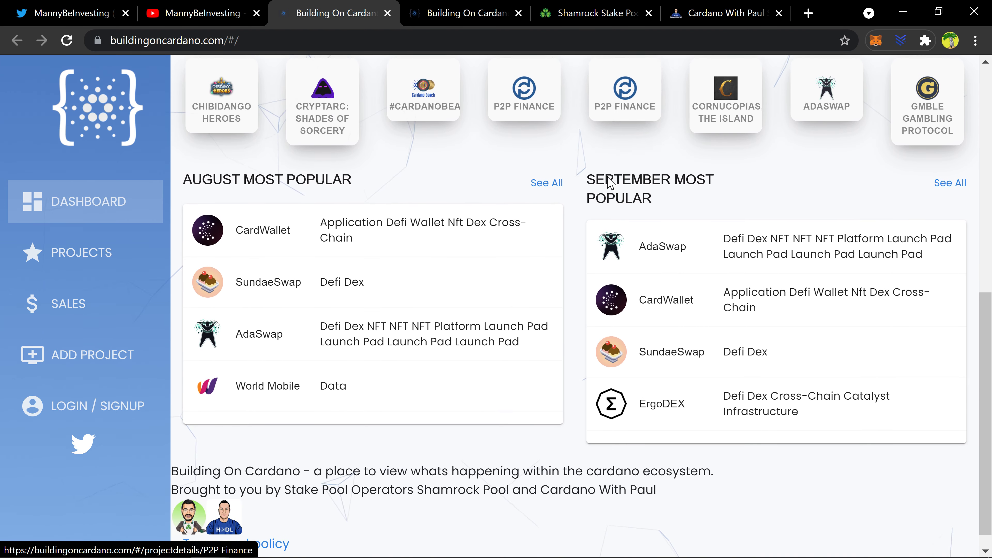
scroll(down, 3)
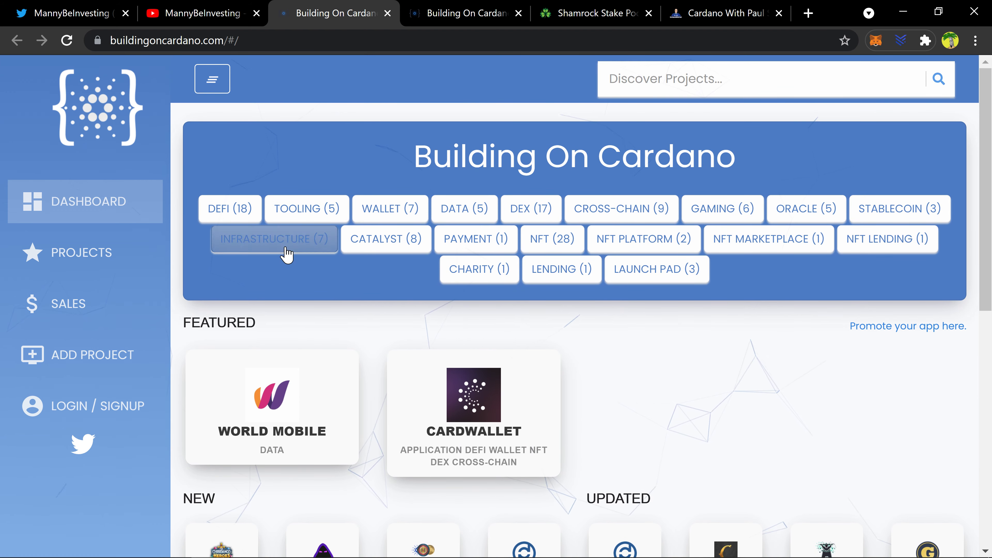
mouse_move(263, 112)
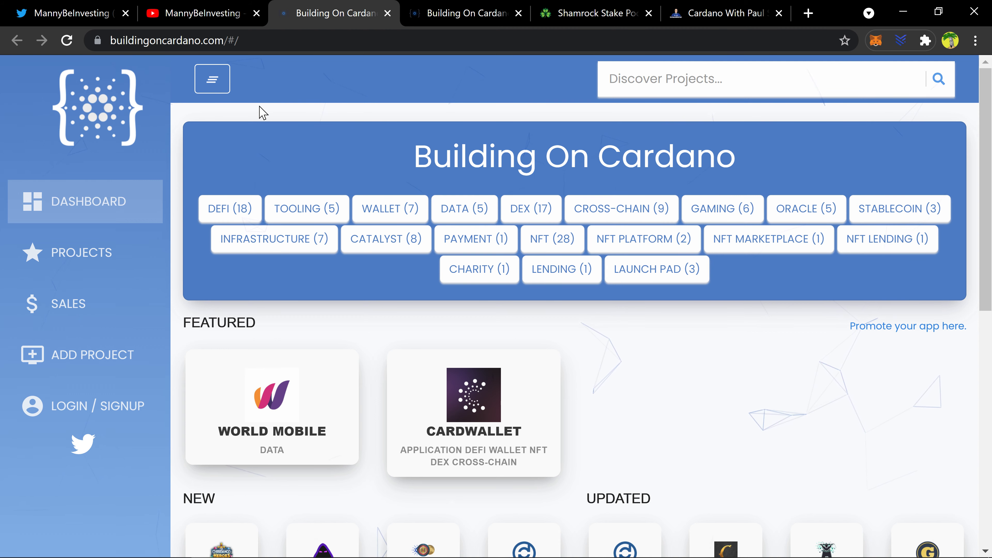
mouse_move(257, 123)
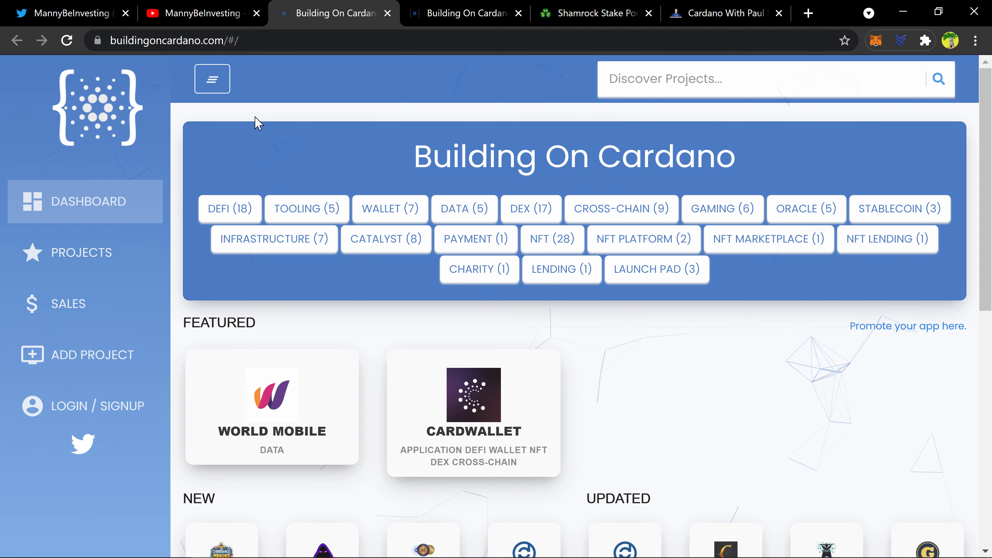
List the Defi (18) category projects such as Maladex, SundaeSwap and Vy Finance, with the sidebar collapsed
click(230, 209)
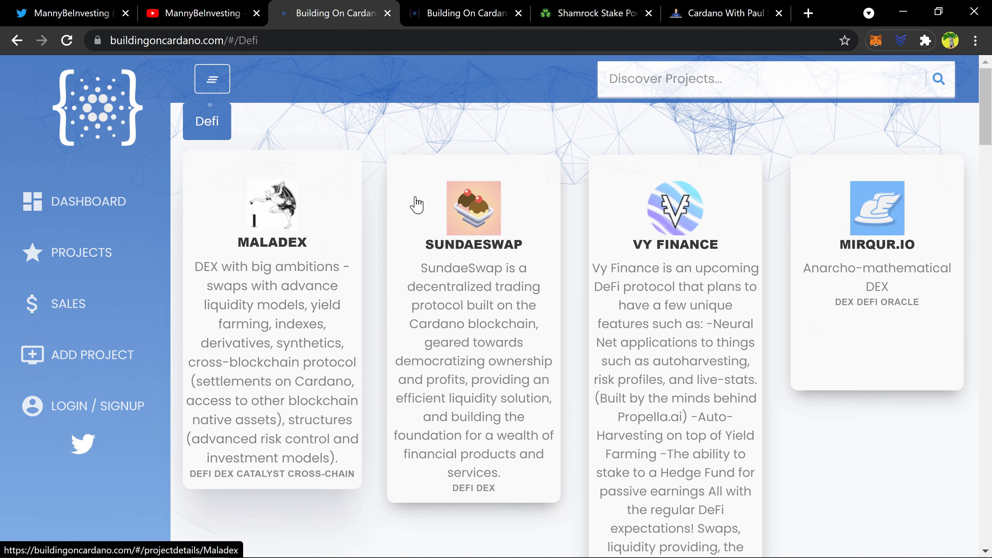
scroll(down, 3)
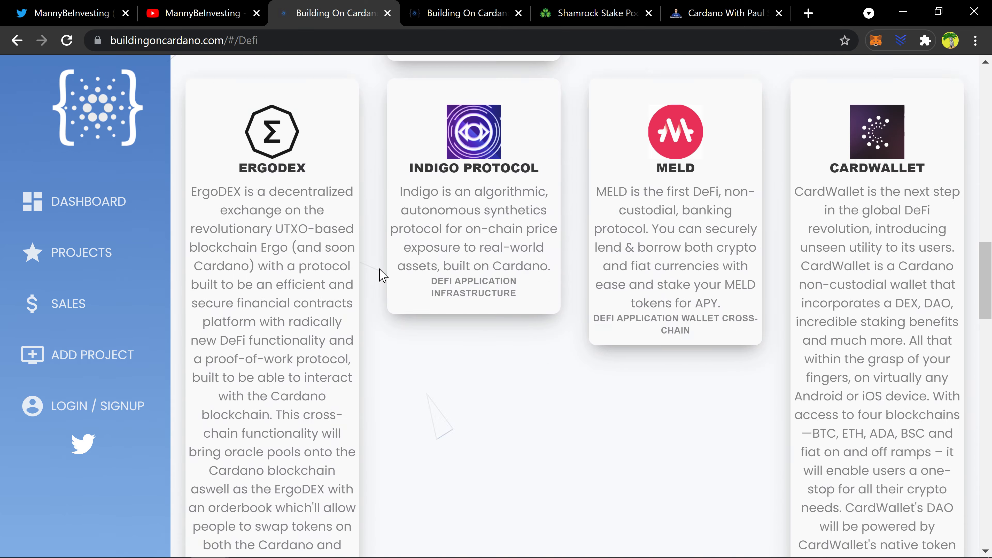
scroll(down, 3)
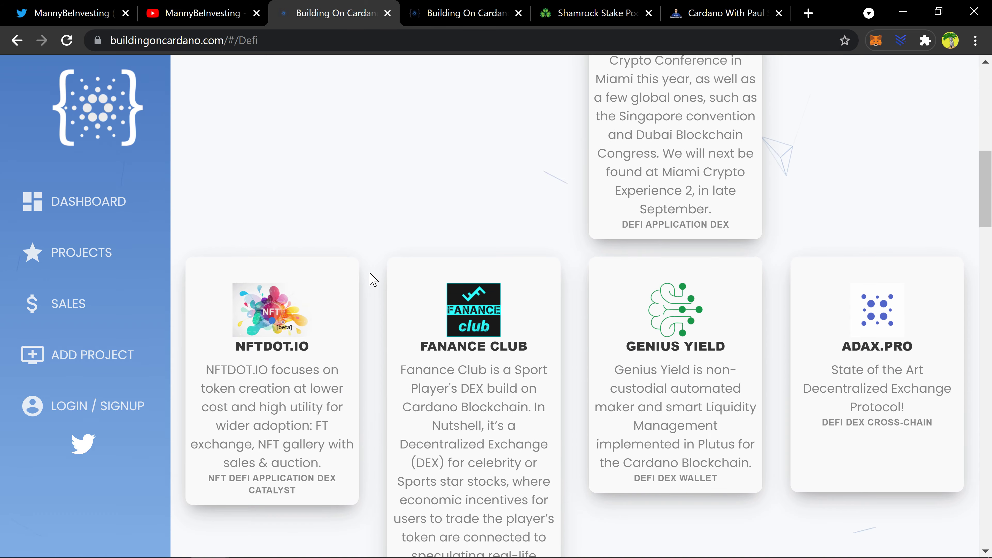
scroll(down, 3)
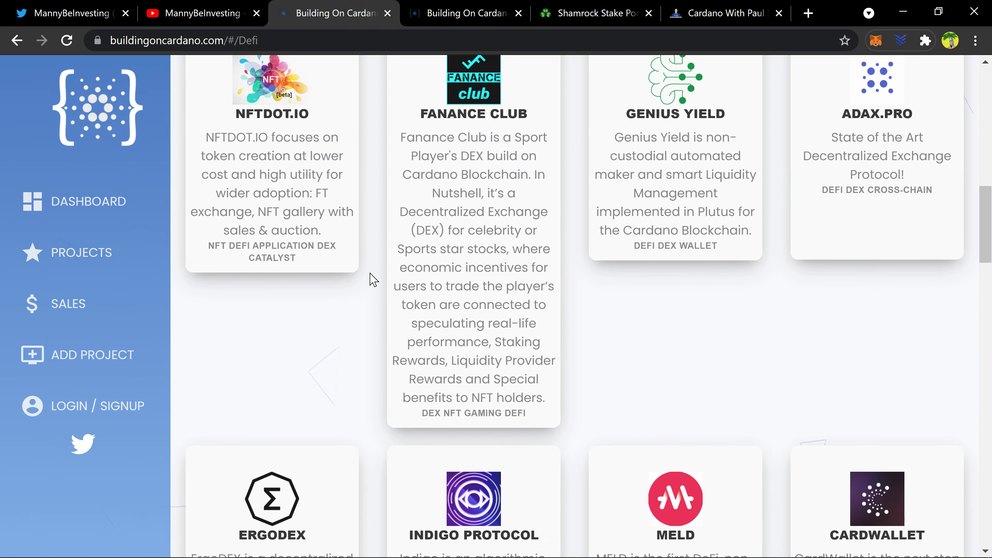
scroll(down, 3)
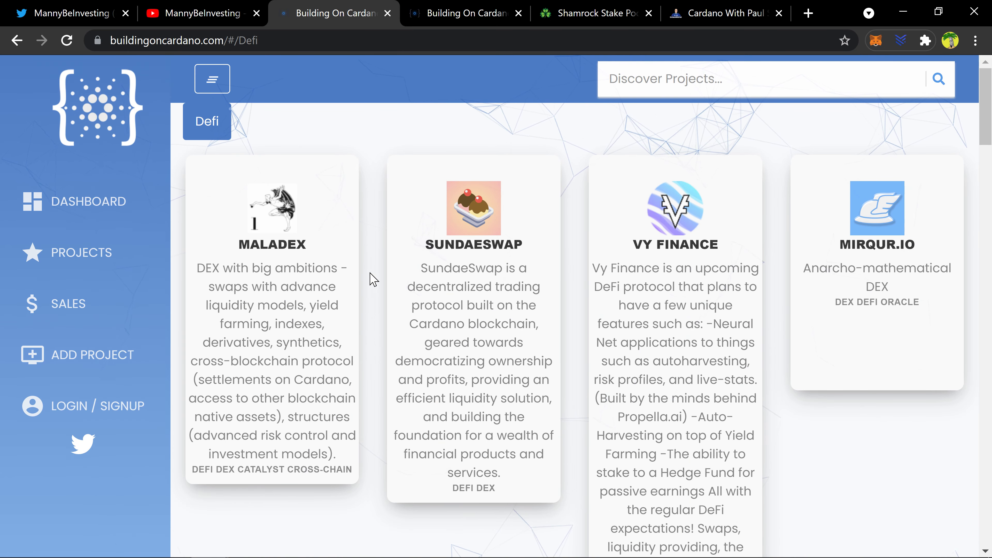
mouse_move(157, 102)
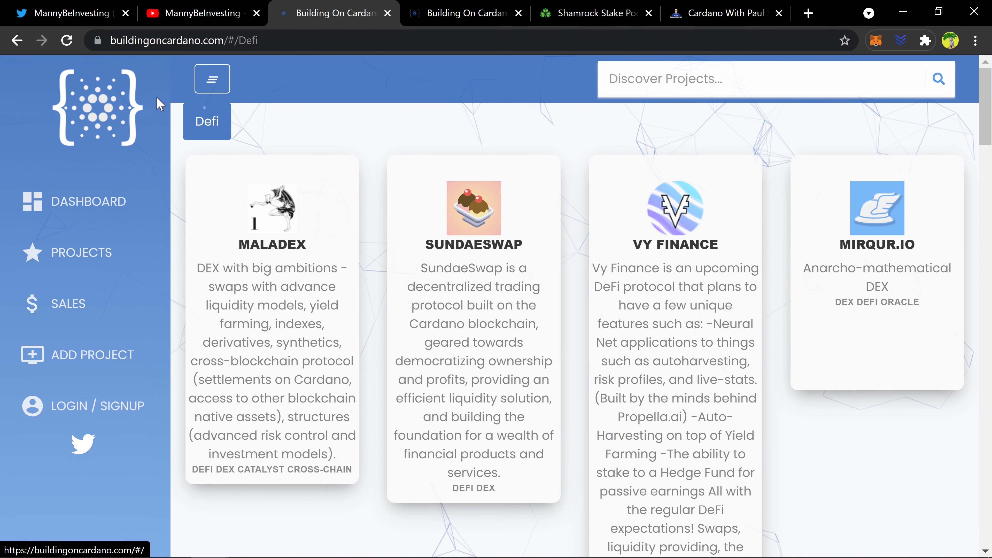
mouse_move(312, 207)
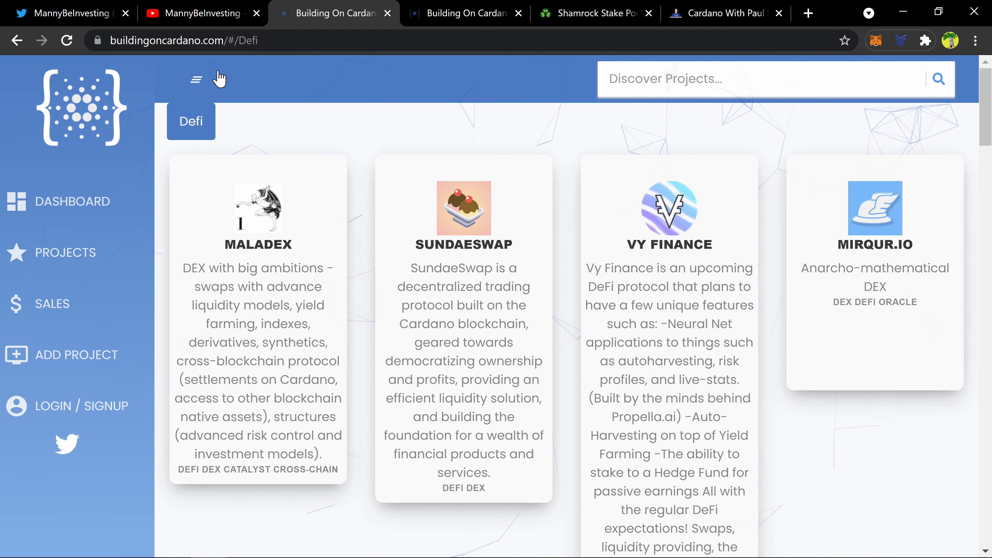
click(195, 80)
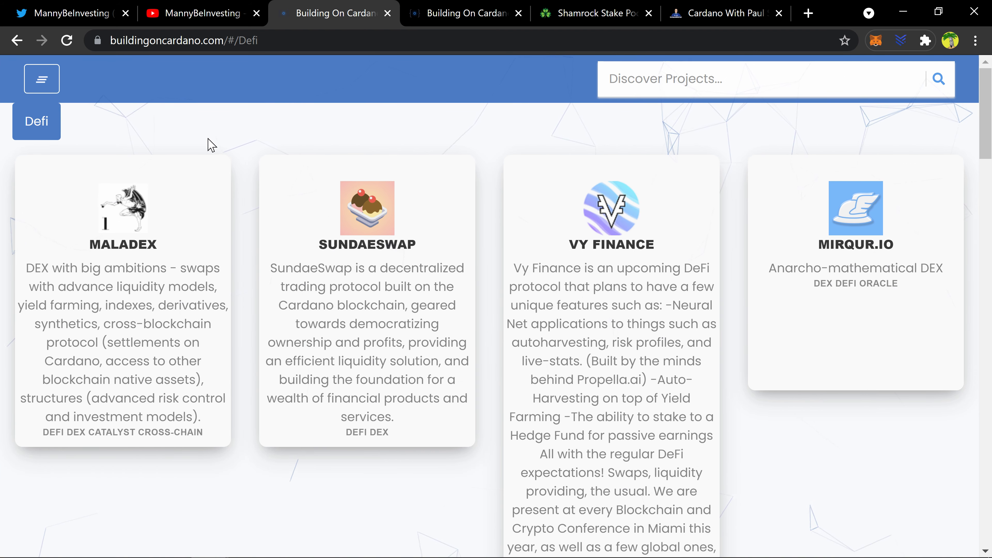
Browse SundaeSwap's project page — team, Twitter feed, similar projects — and expand the sidebar again
click(366, 209)
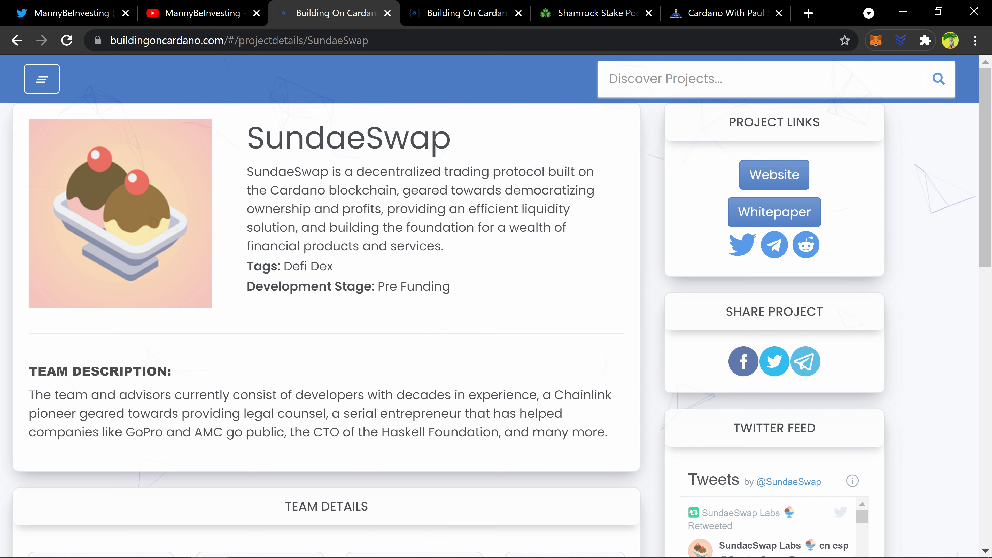
mouse_move(771, 276)
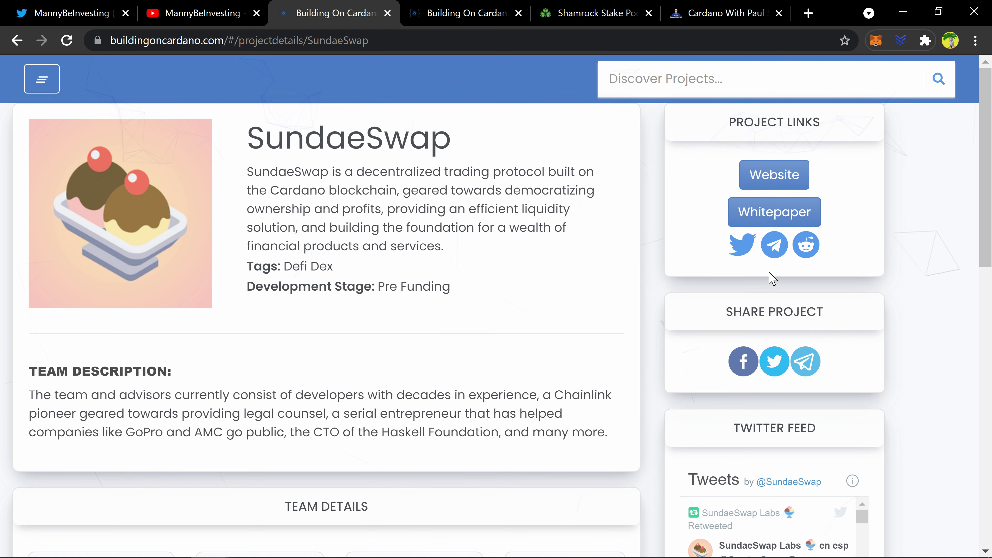
scroll(down, 3)
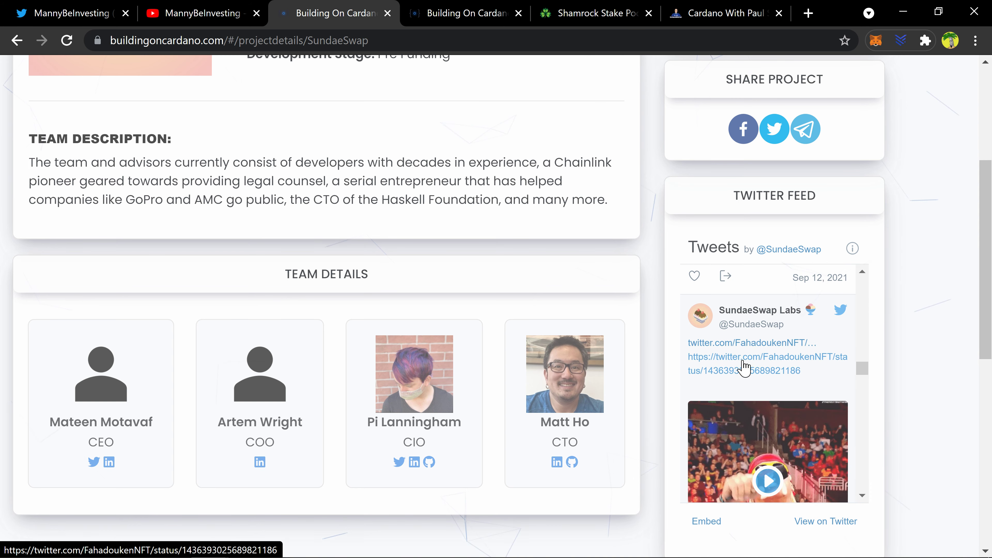
scroll(down, 3)
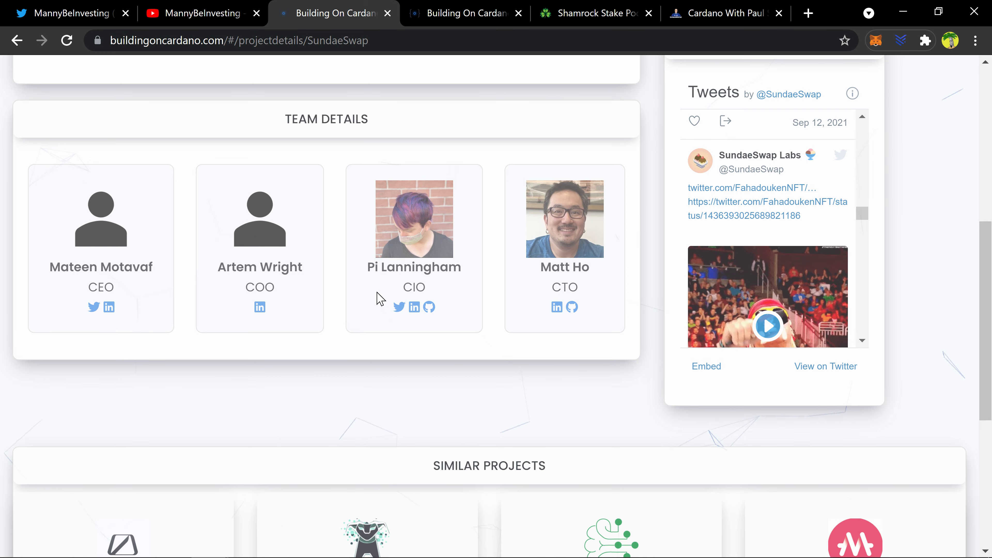
scroll(down, 3)
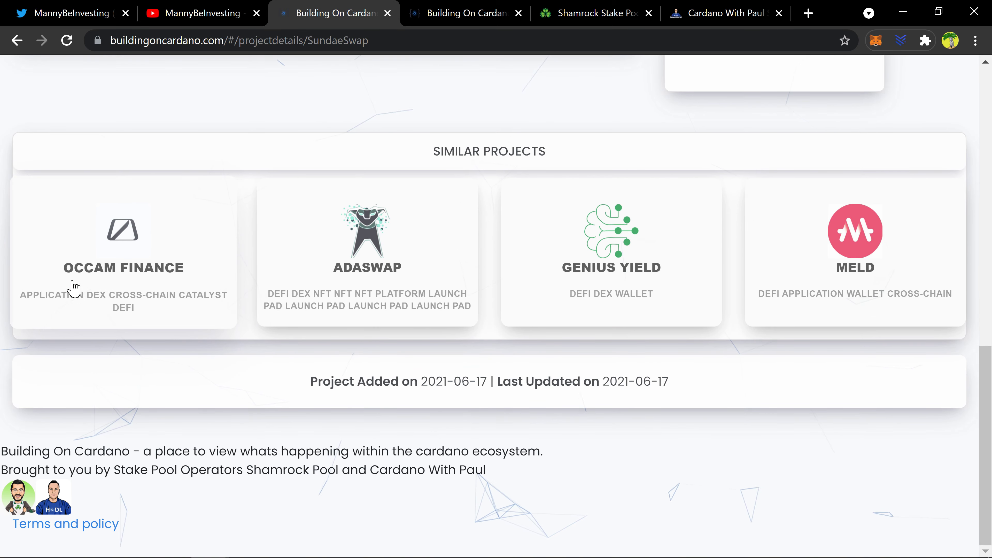
scroll(up, 3)
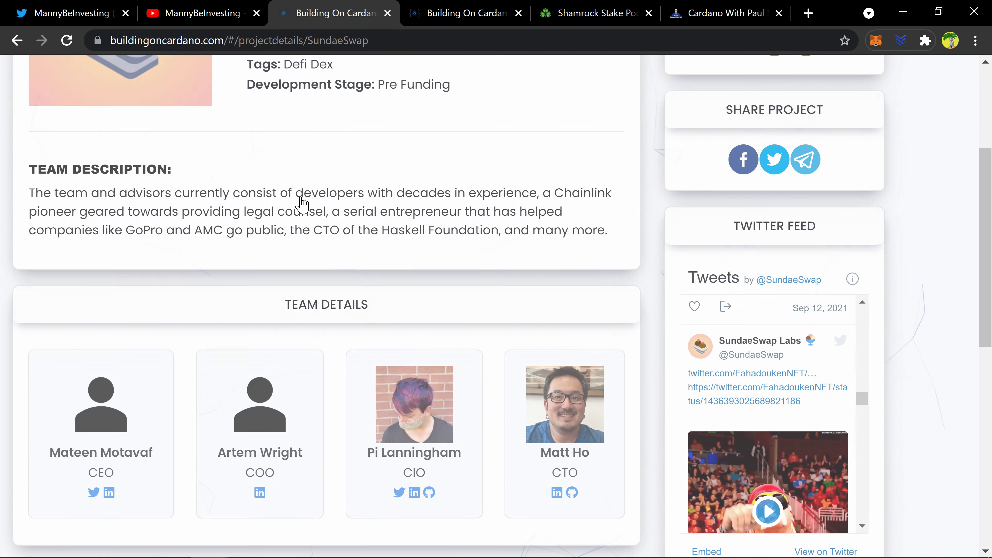
scroll(up, 3)
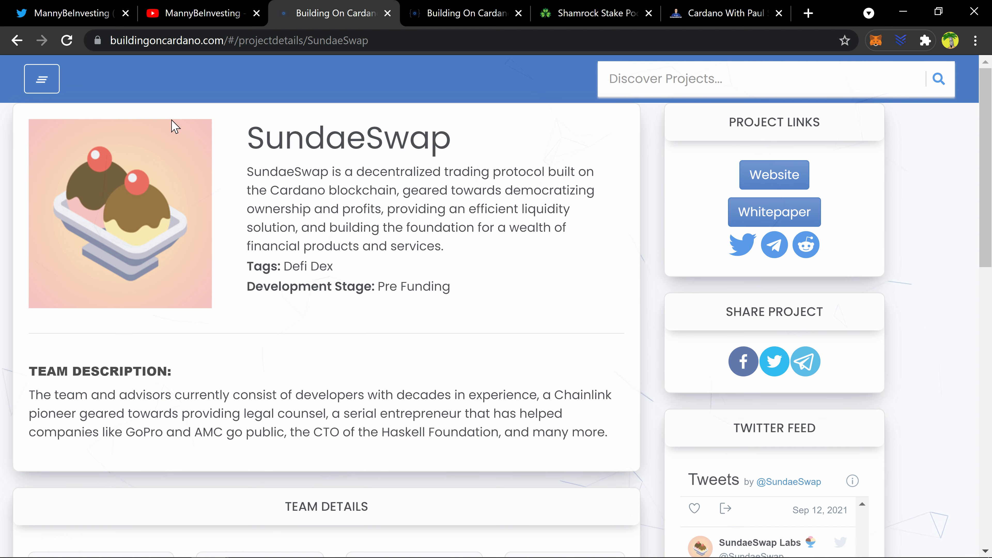
click(41, 79)
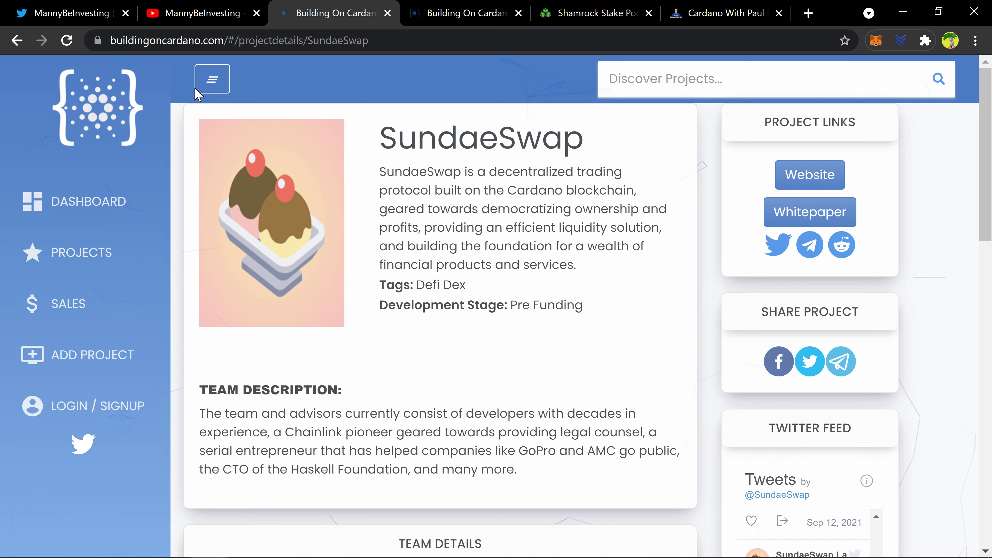
From the dashboard, browse the Wallet (7) category projects including Cardano Community Wallet, Genius Yield, MELD and GeroWallet
click(88, 202)
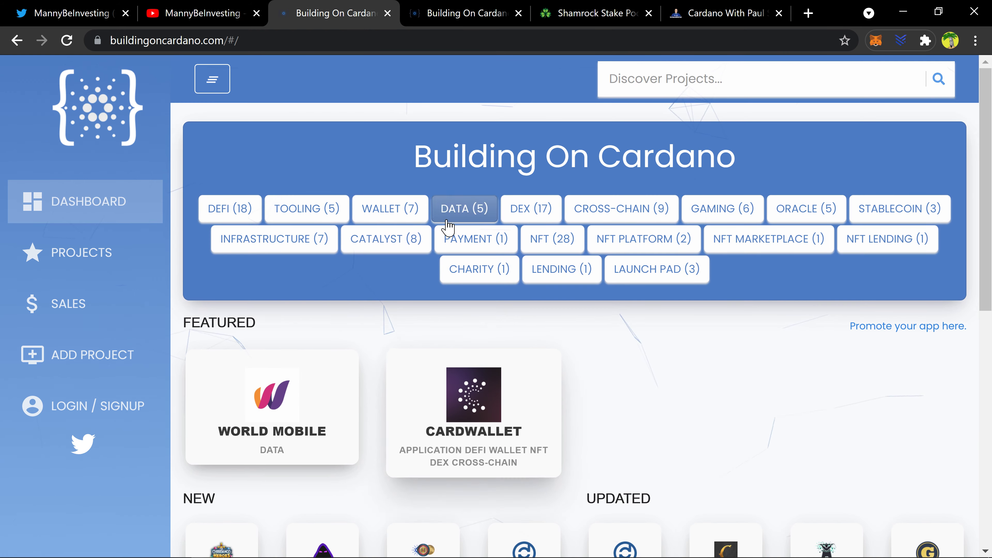
click(390, 208)
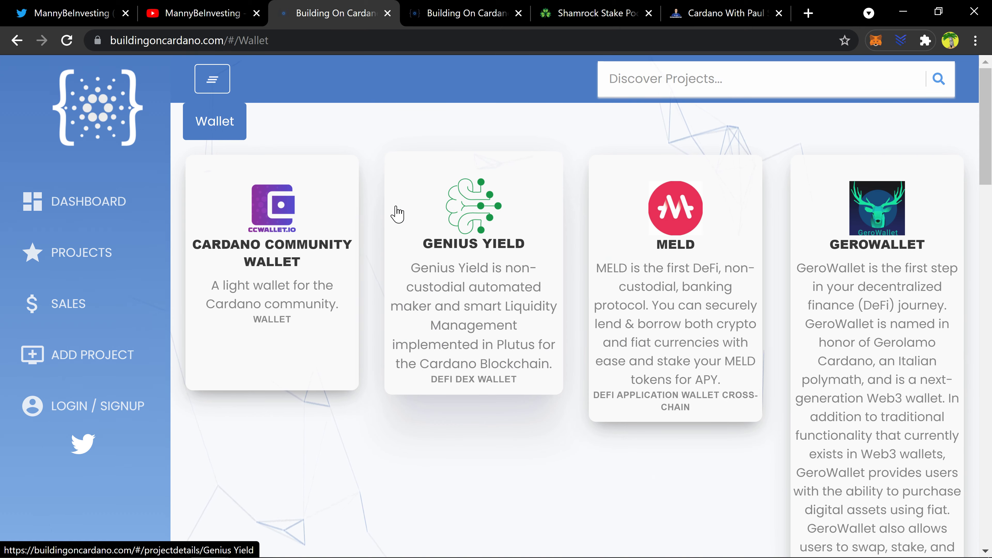
scroll(down, 3)
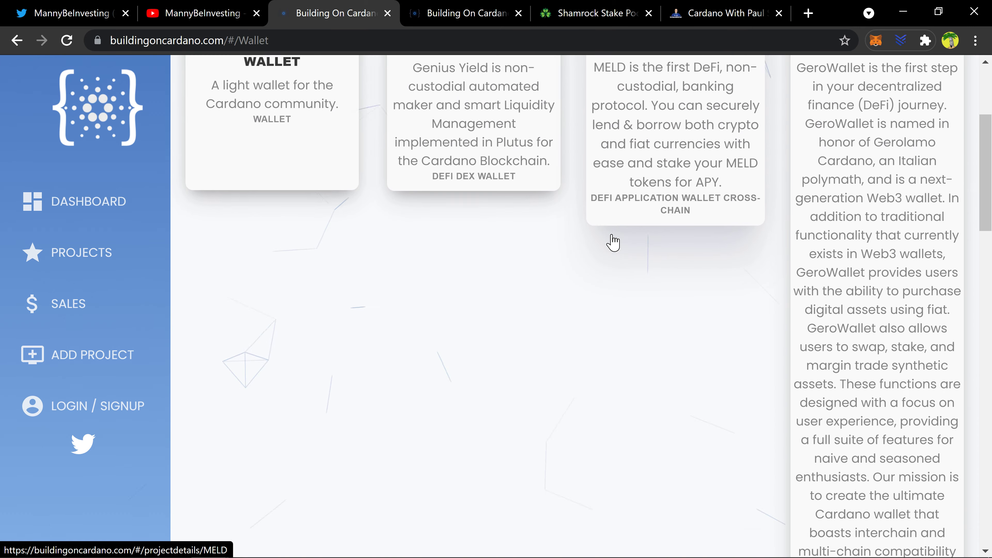
scroll(down, 3)
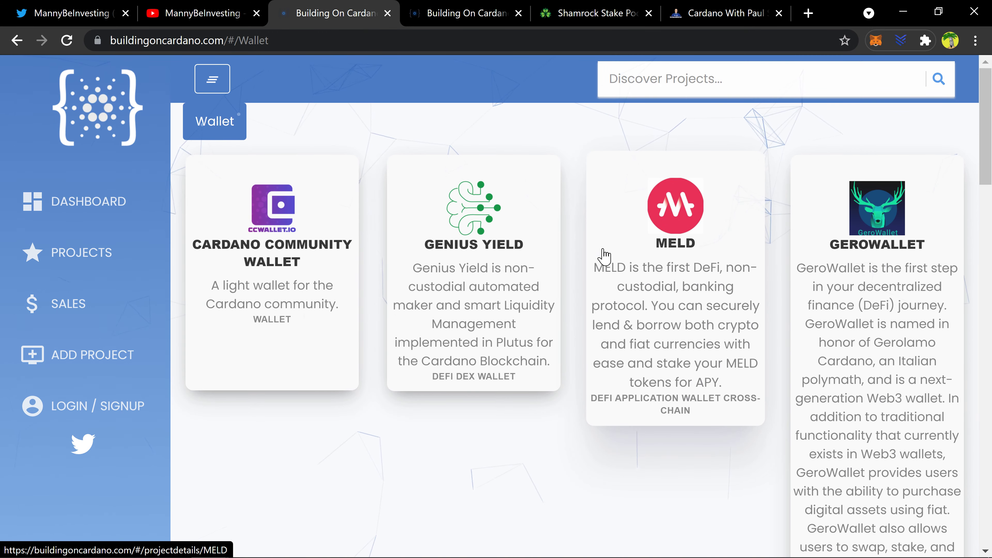
mouse_move(76, 193)
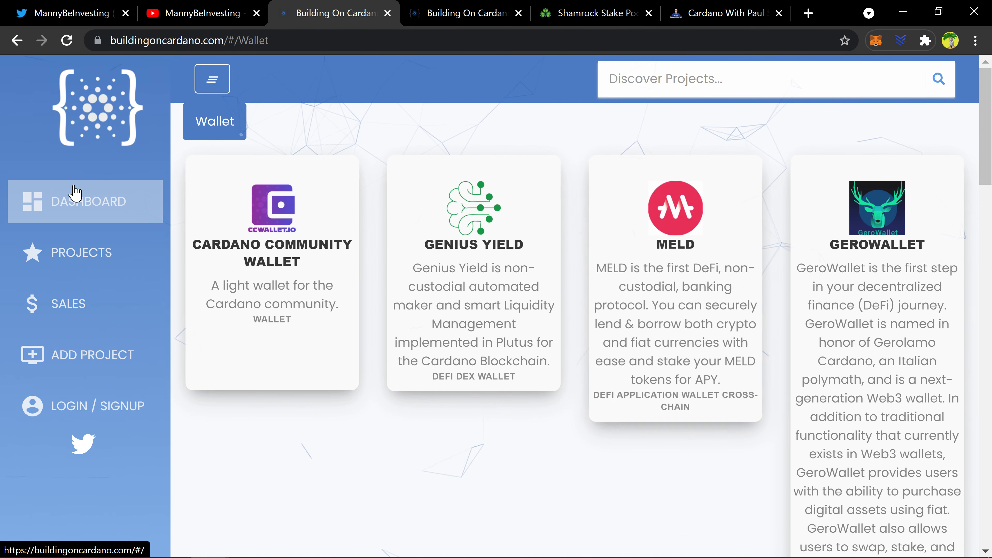
click(211, 79)
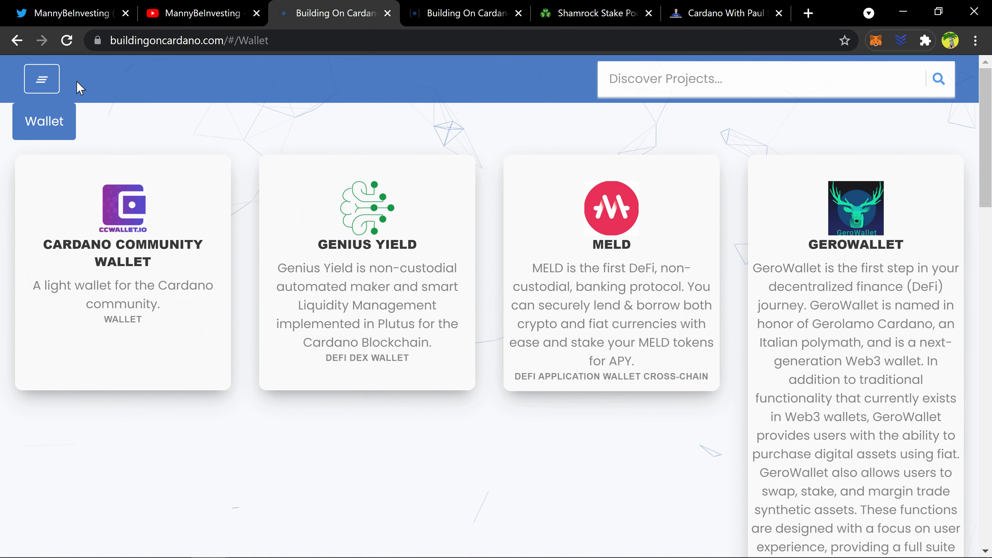
click(41, 79)
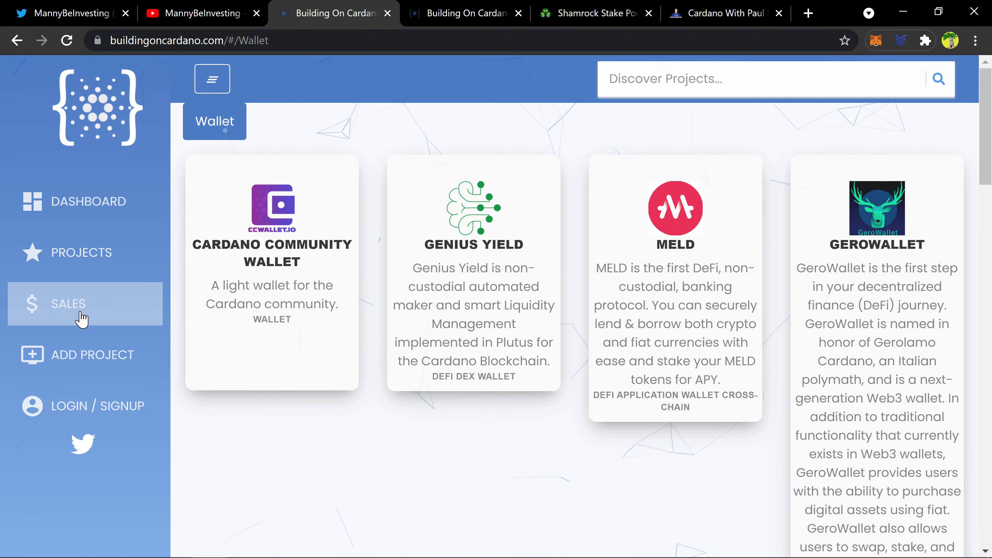
mouse_move(85, 112)
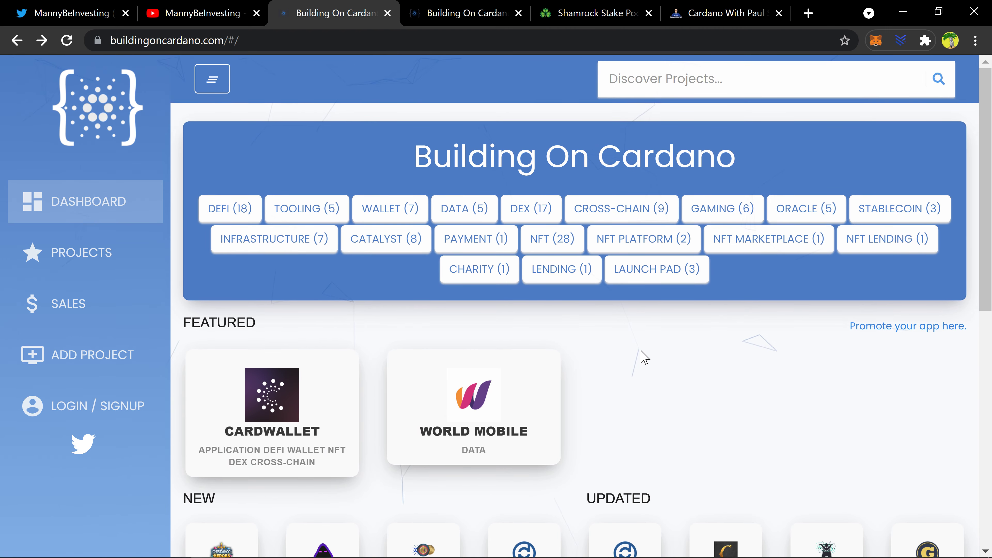
click(644, 239)
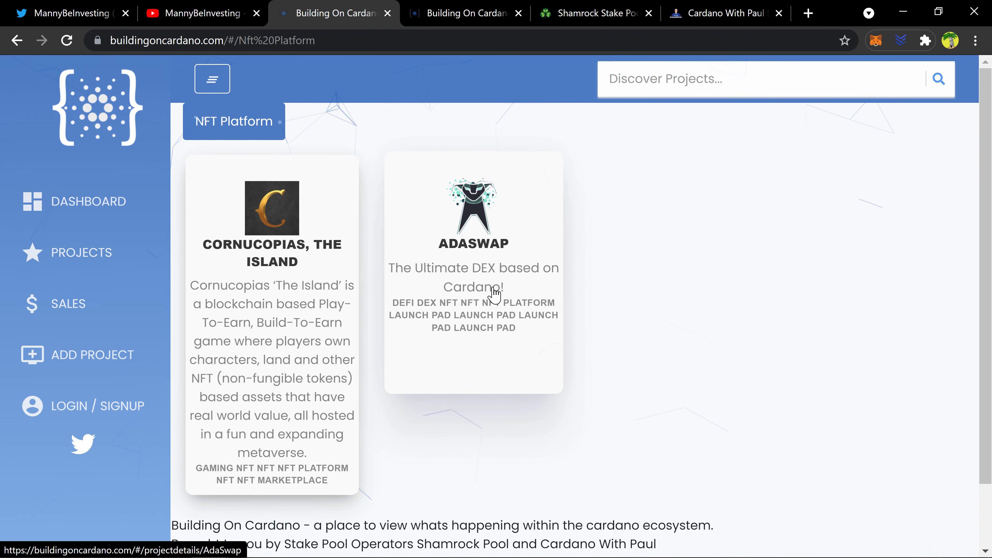
mouse_move(620, 245)
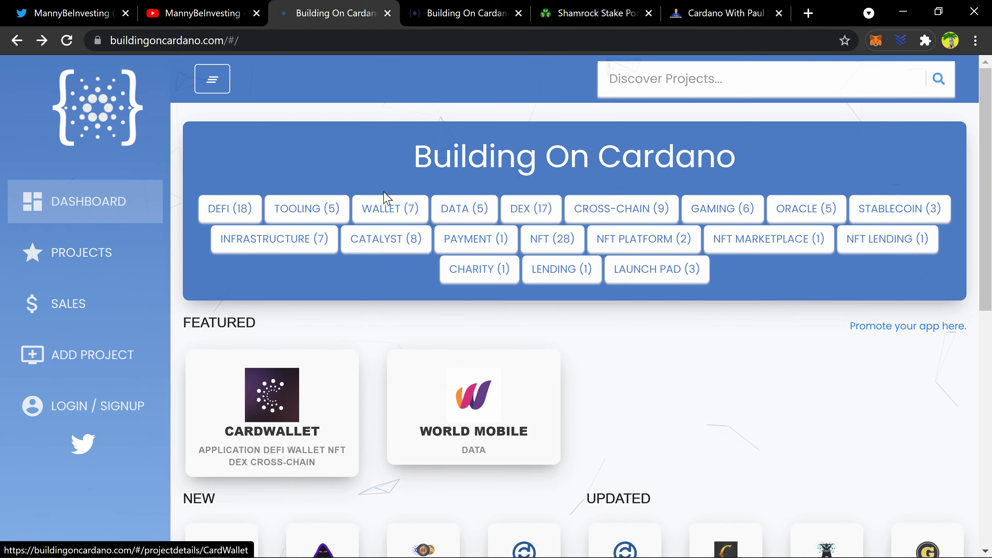
scroll(down, 3)
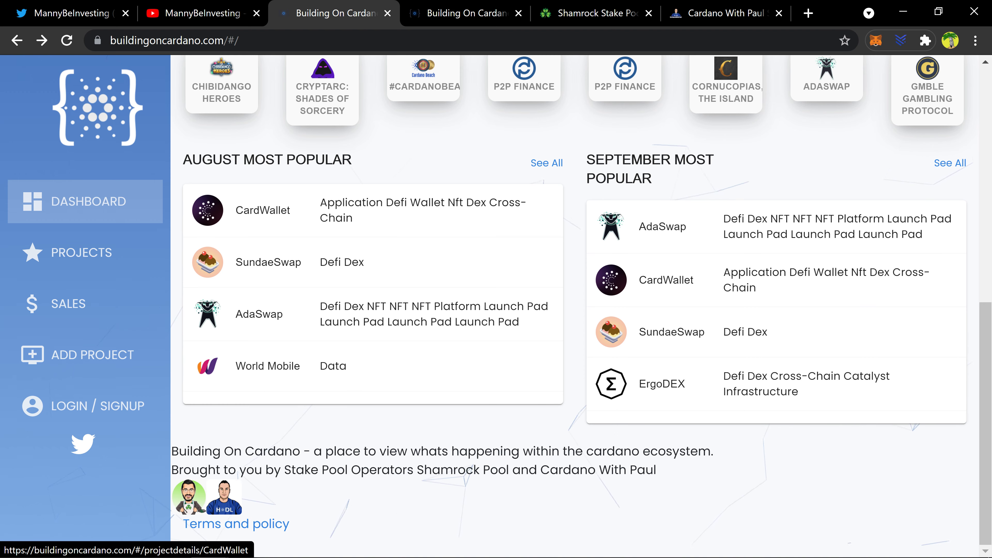
Read the Shamrock stake pool site's introduction, then move on to the Cardano With Paul site
click(592, 14)
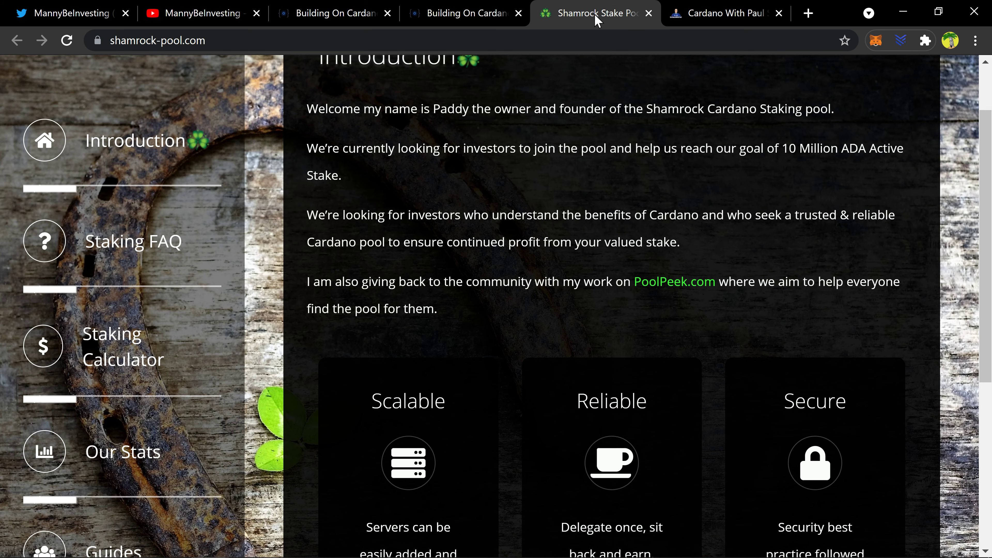
scroll(down, 3)
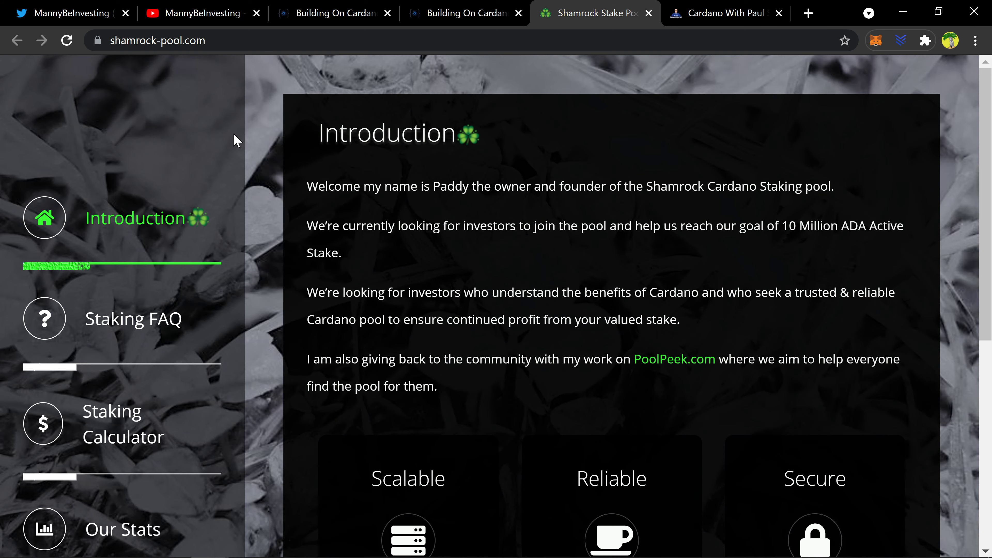
scroll(down, 3)
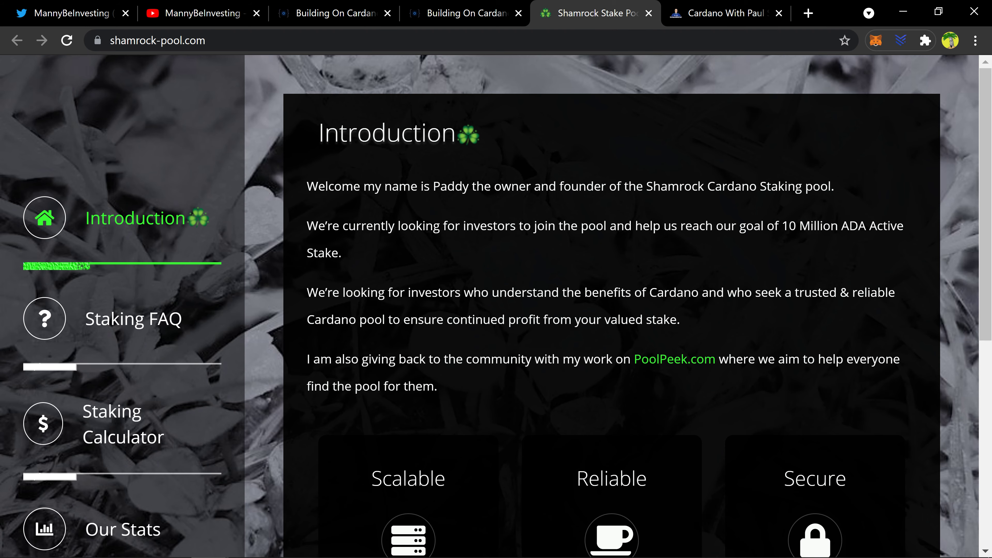
click(722, 12)
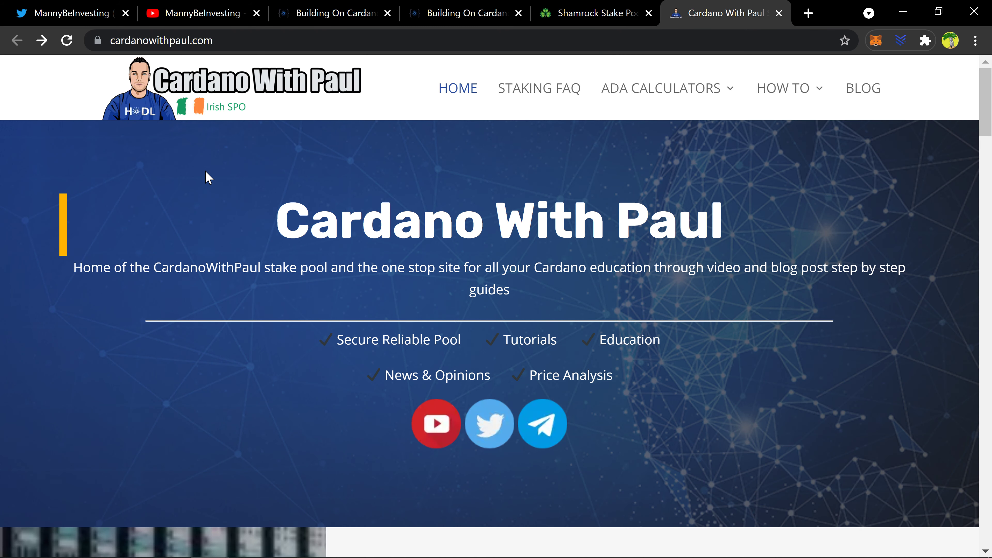
mouse_move(193, 207)
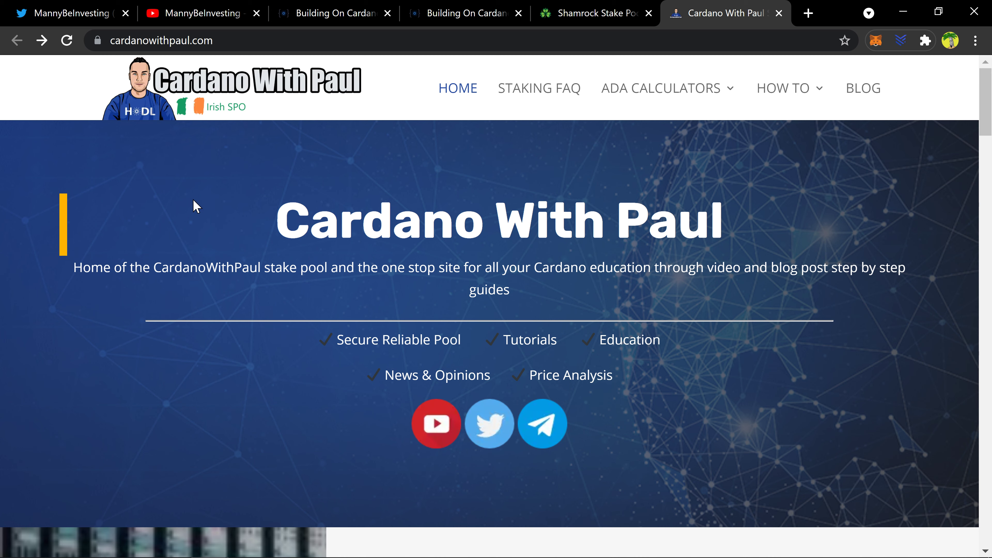
mouse_move(285, 121)
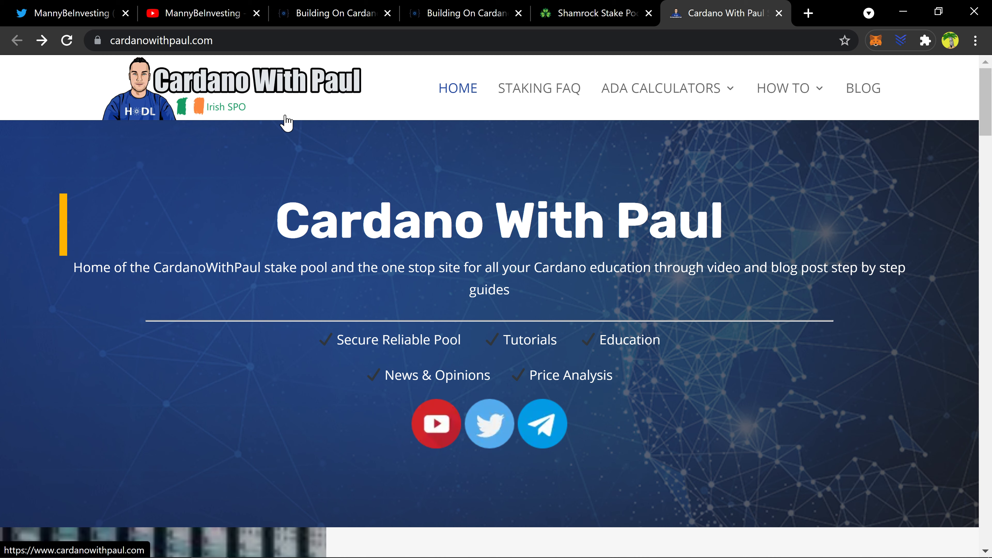
mouse_move(508, 163)
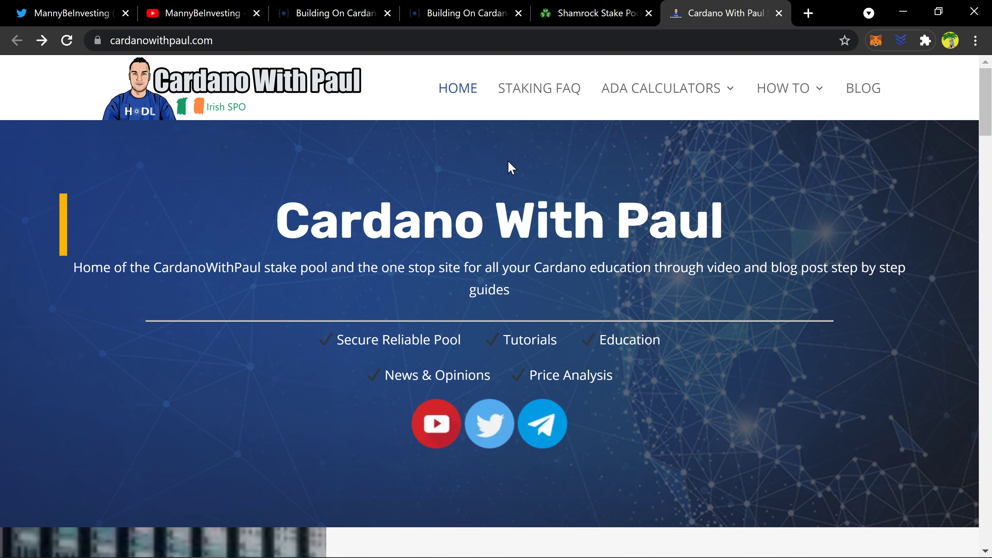
mouse_move(506, 134)
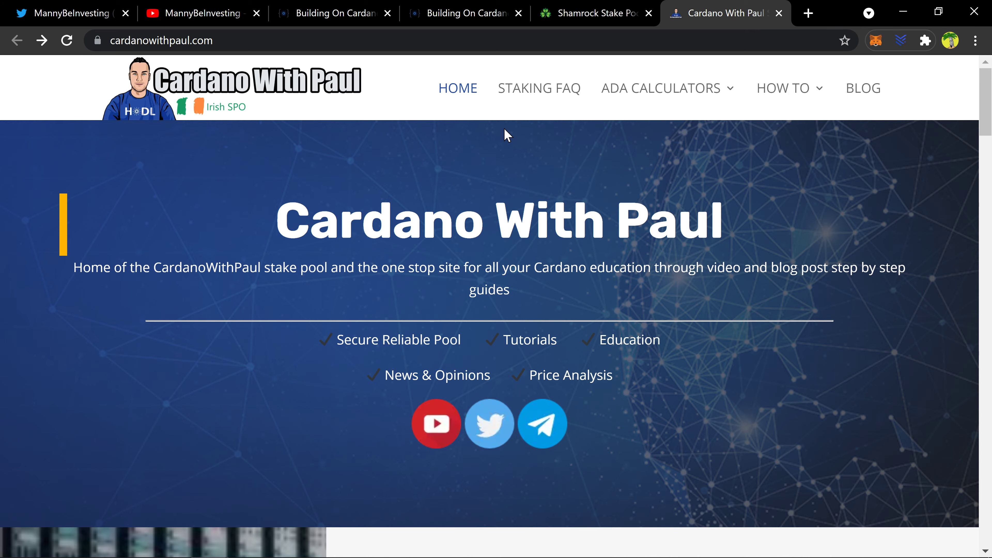
Scroll down to the PAUL1 and PAUL2 ADApools.org pool stat widgets
scroll(down, 3)
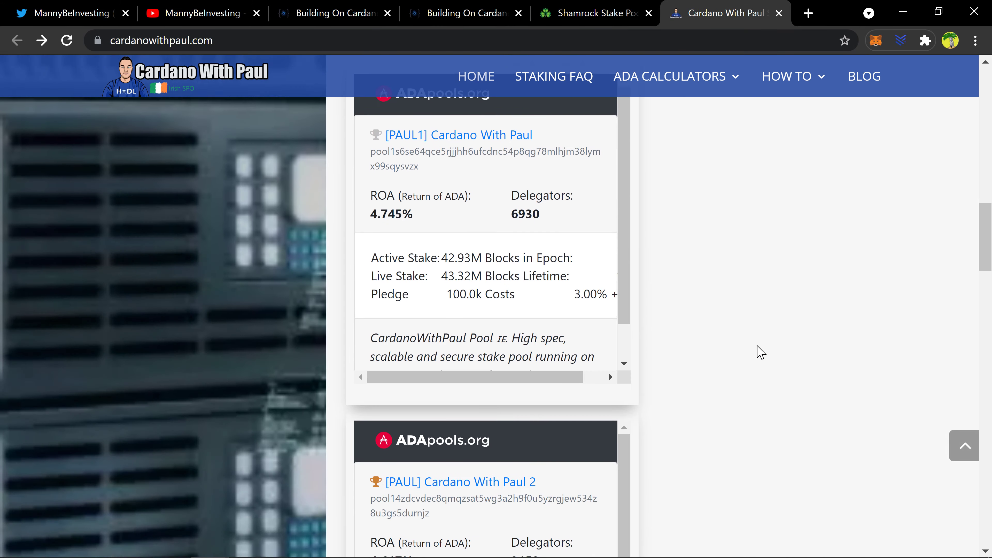
scroll(down, 3)
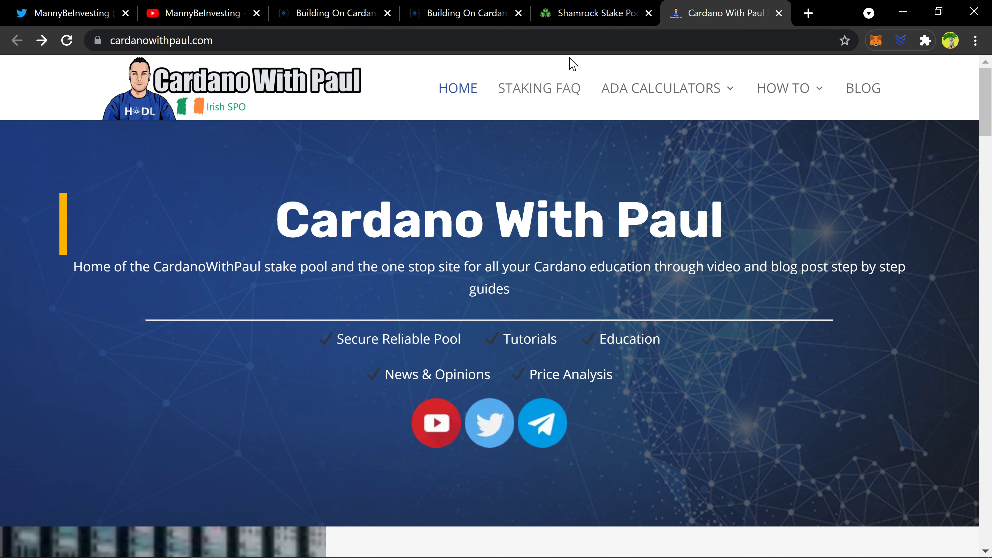
Return to the Building On Cardano dashboard and scroll through its category counts, featured and monthly most-popular lists
click(326, 14)
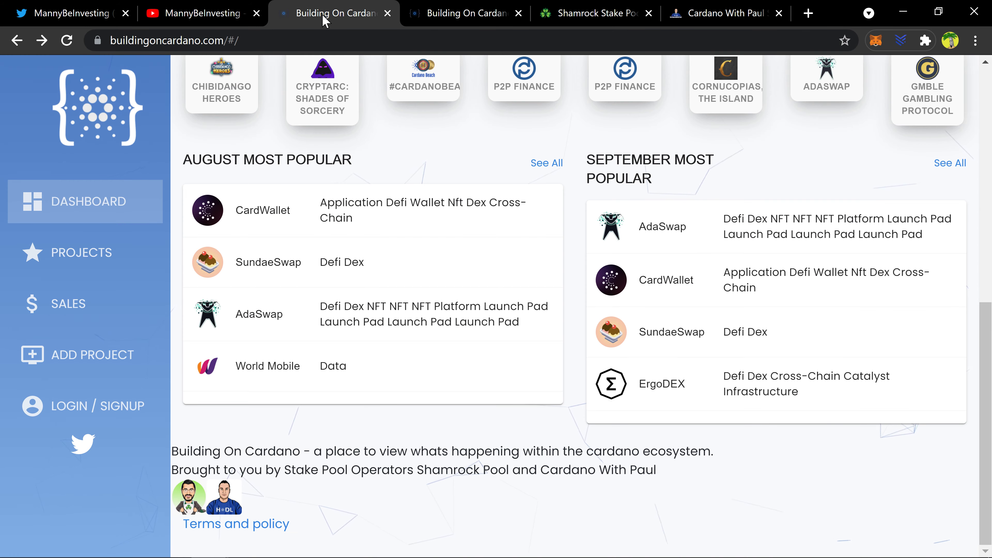
scroll(up, 3)
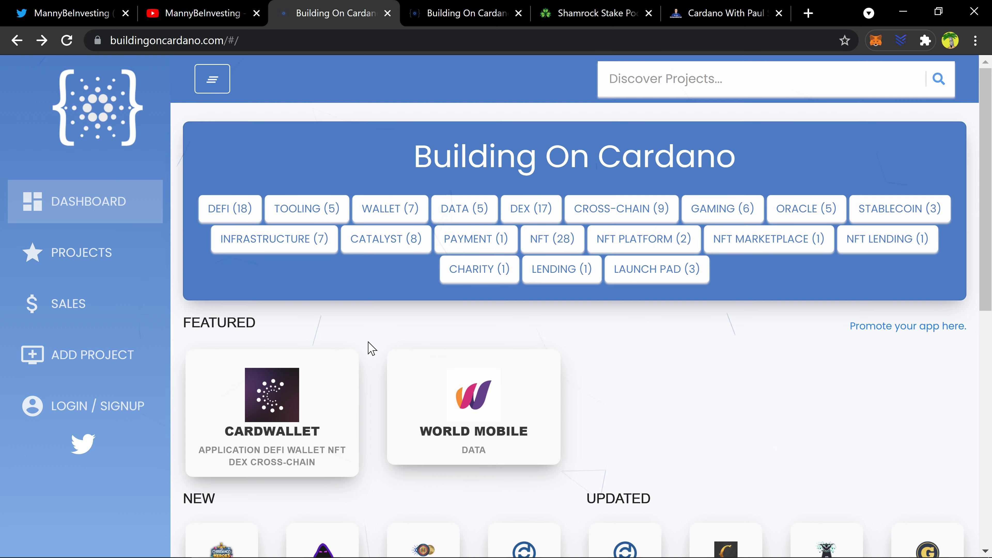
scroll(down, 3)
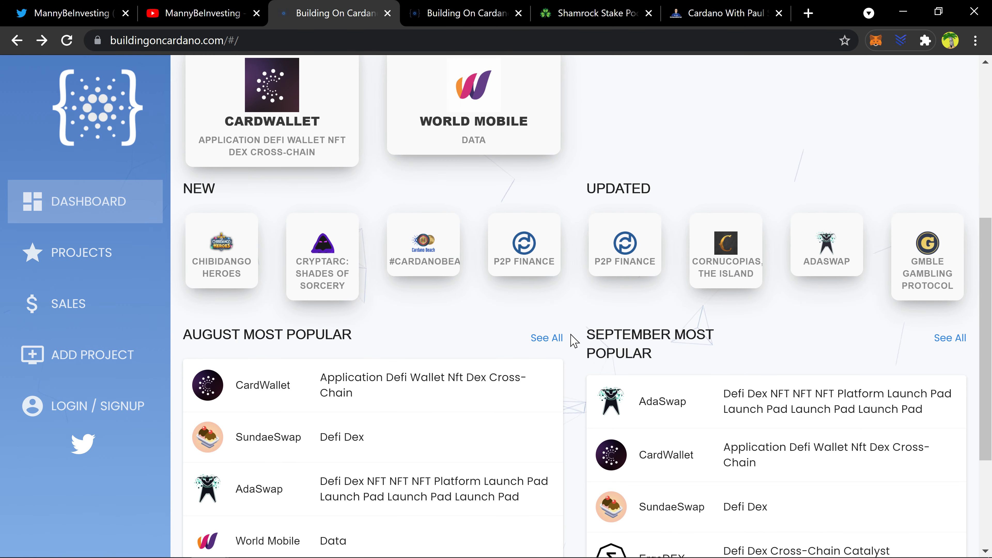
scroll(up, 3)
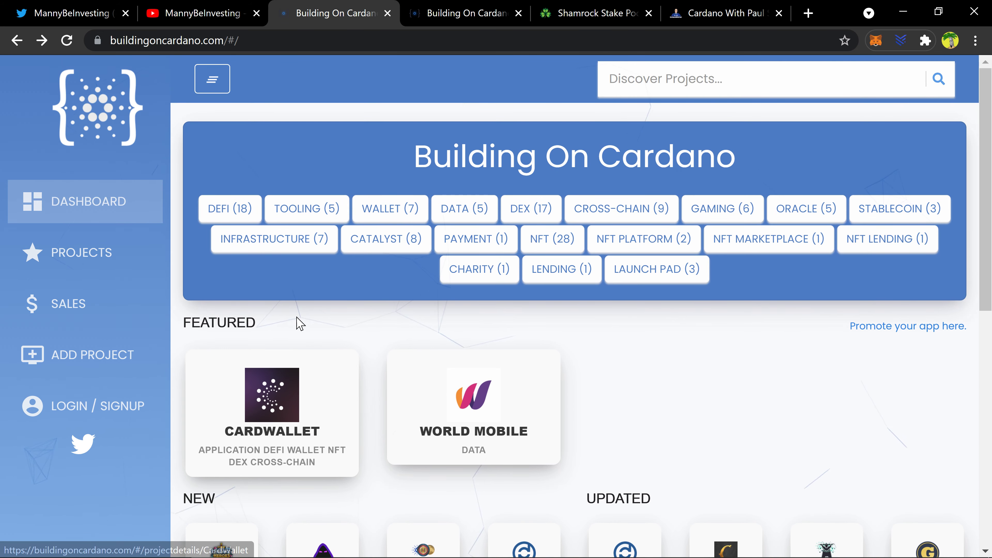
scroll(down, 3)
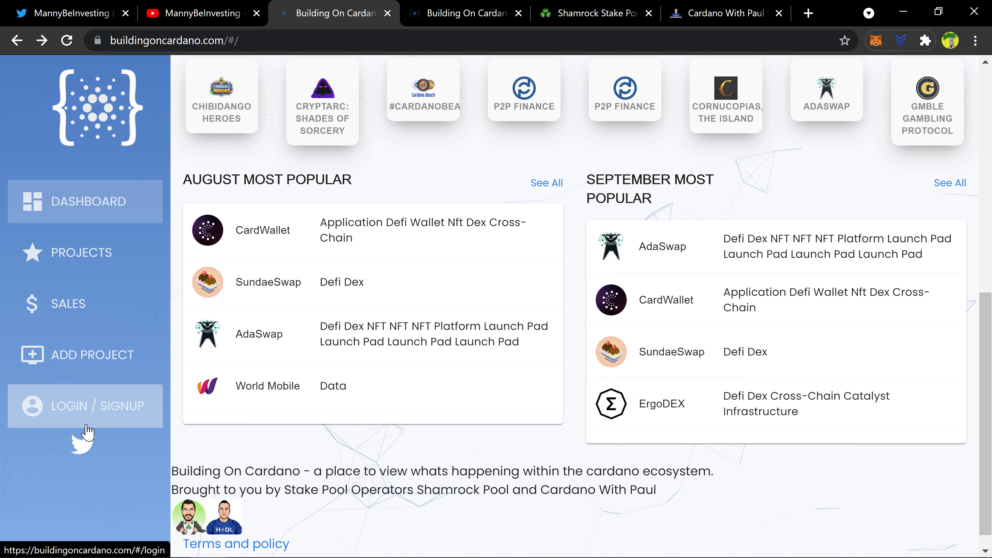
click(85, 406)
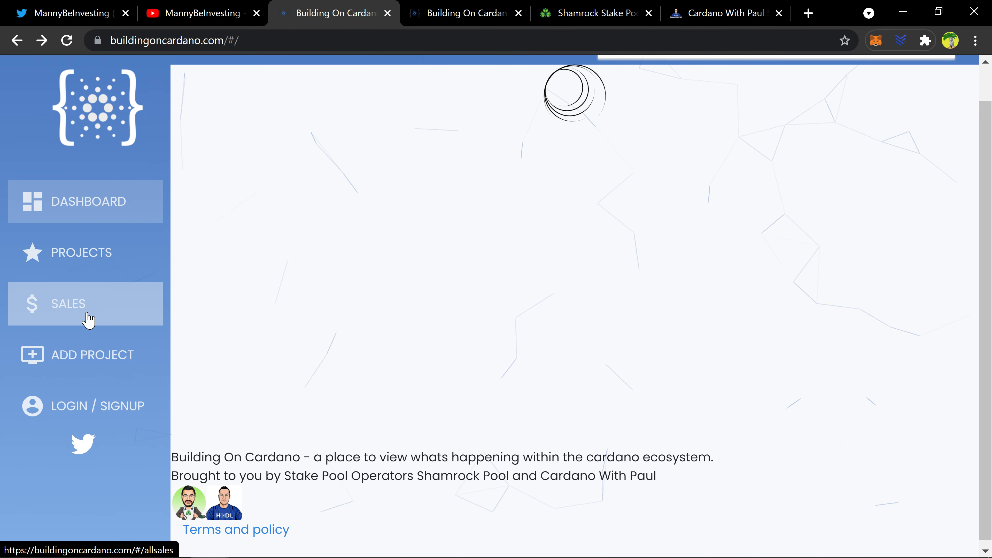
click(68, 304)
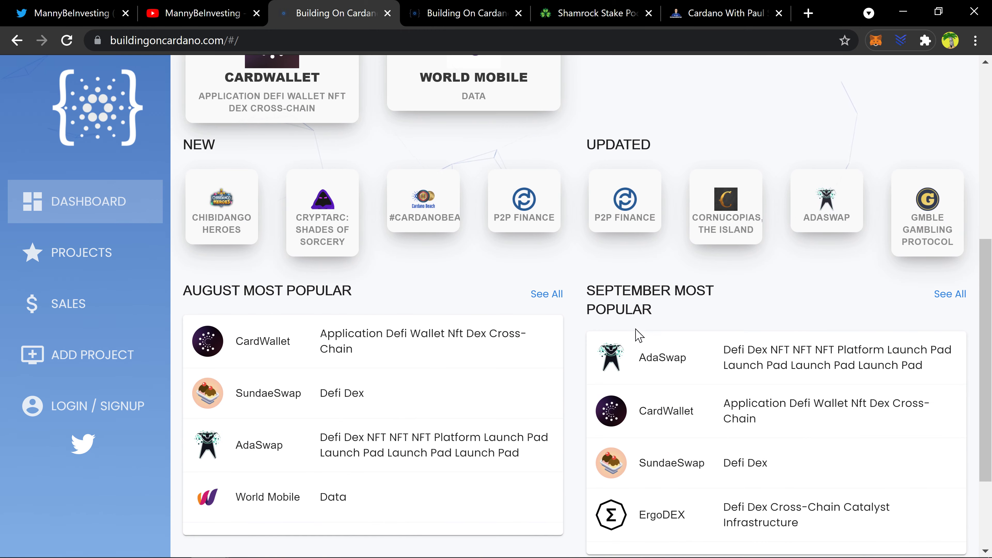
scroll(up, 3)
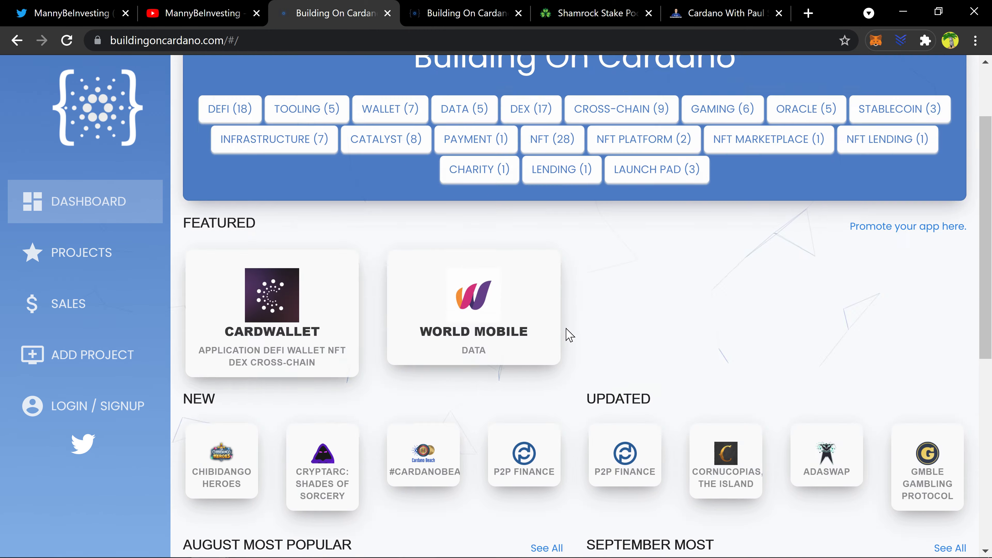
scroll(up, 3)
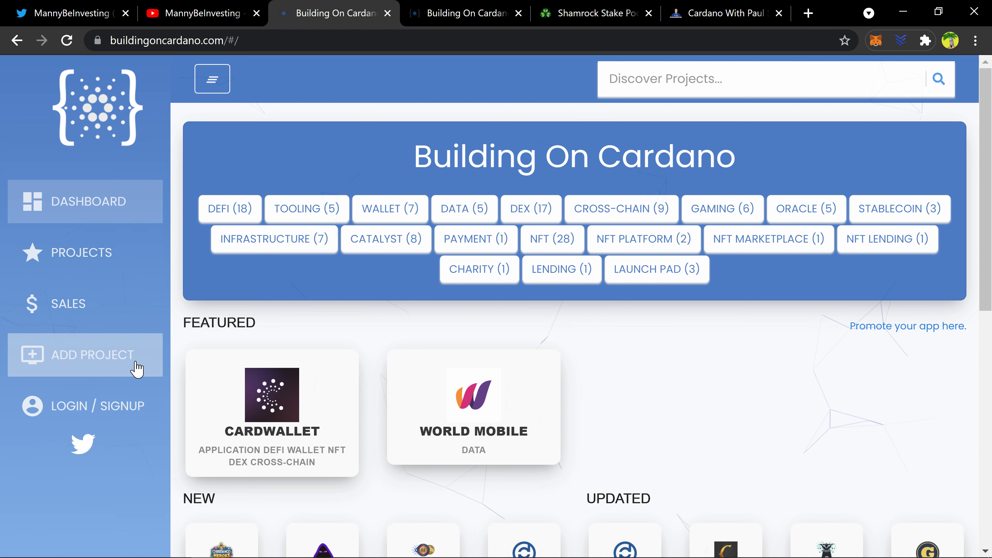
mouse_move(65, 384)
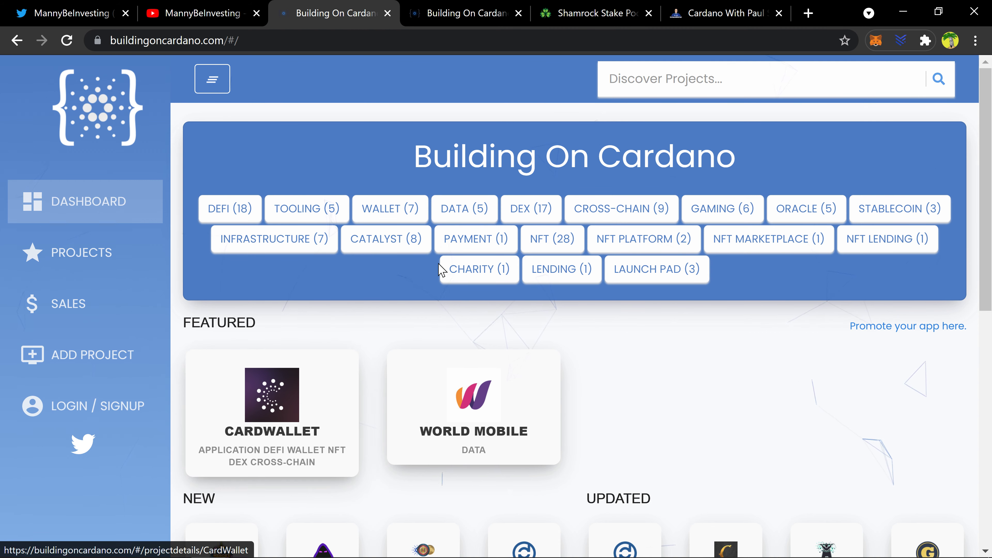
scroll(down, 3)
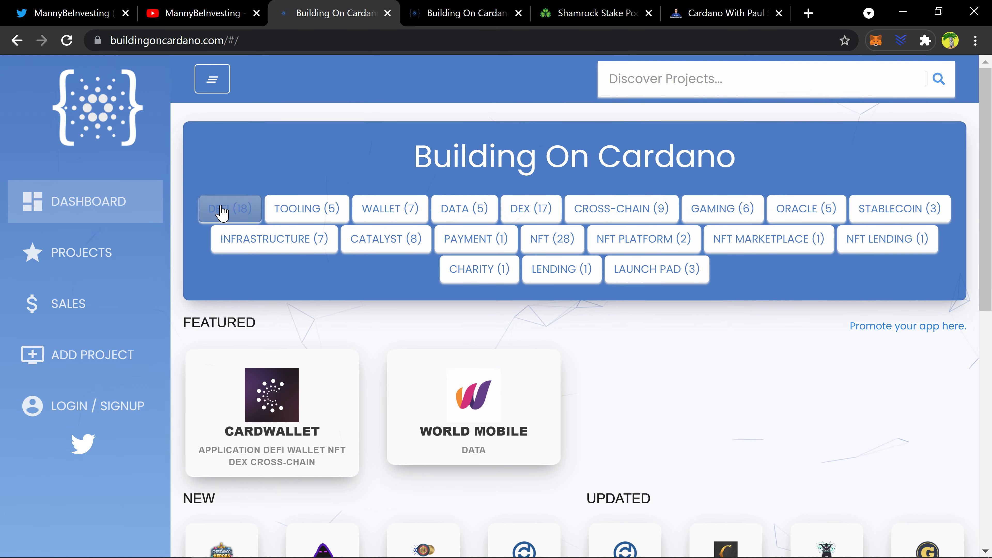
Open Sales and browse the 24 live and upcoming token sales such as MELD, Vent Finance and Genius Yield
click(69, 304)
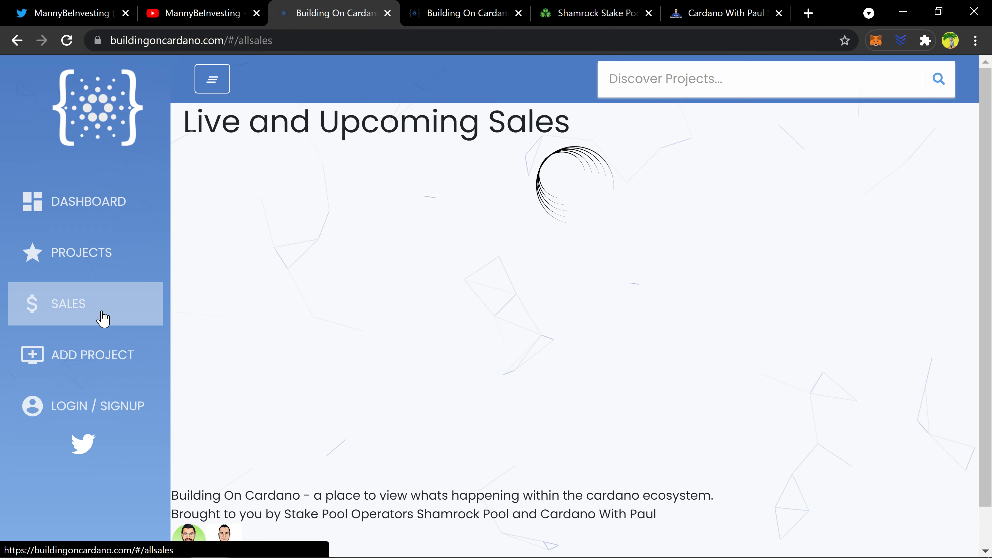
click(68, 304)
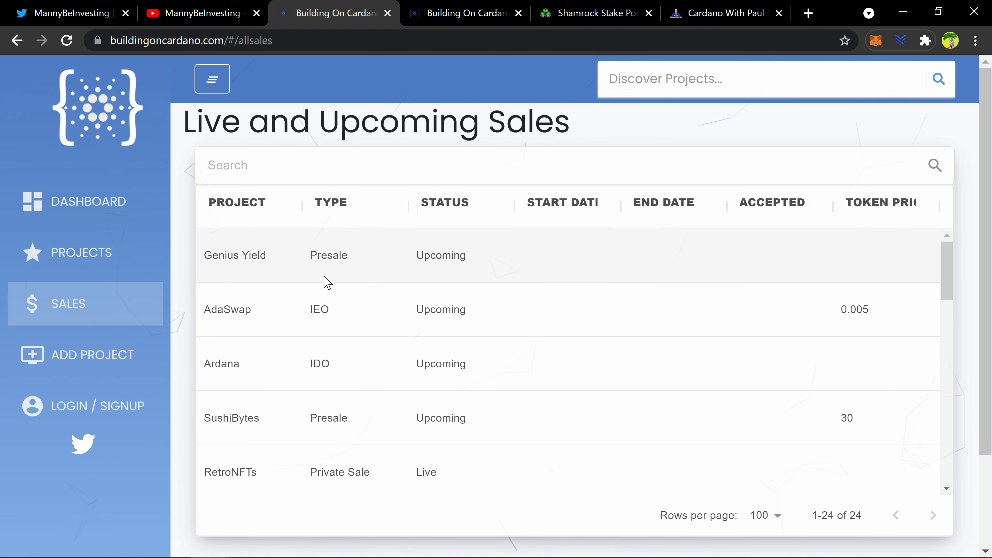
scroll(down, 3)
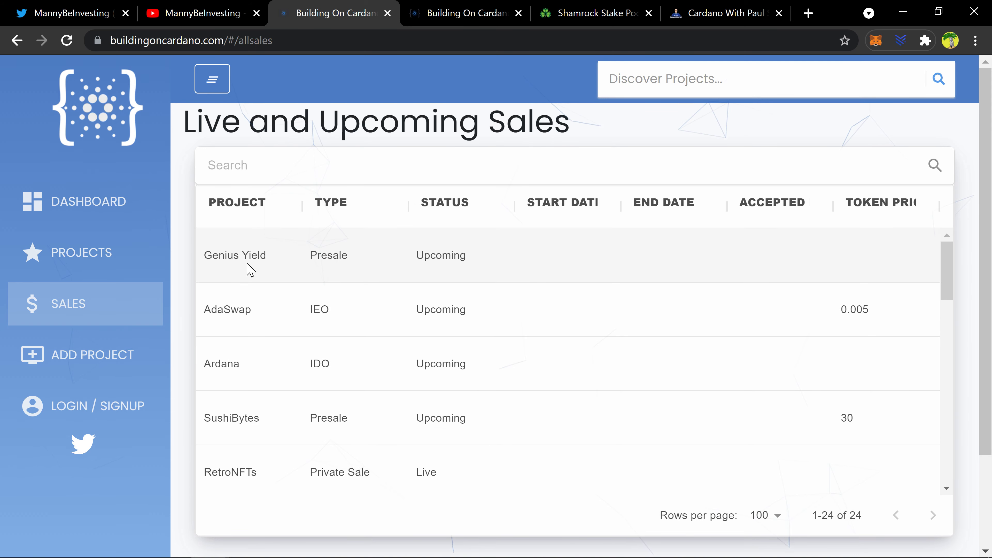
scroll(down, 3)
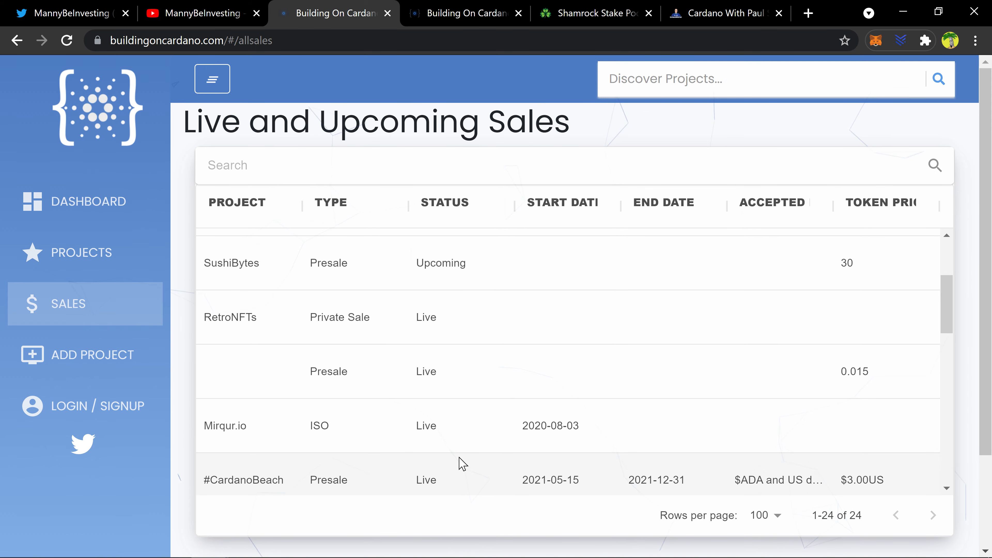
scroll(down, 3)
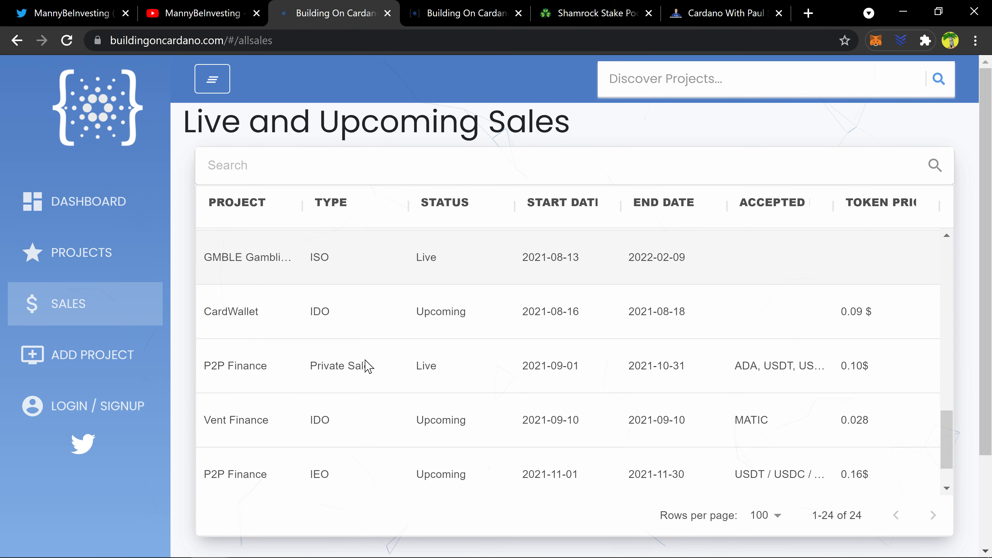
scroll(down, 3)
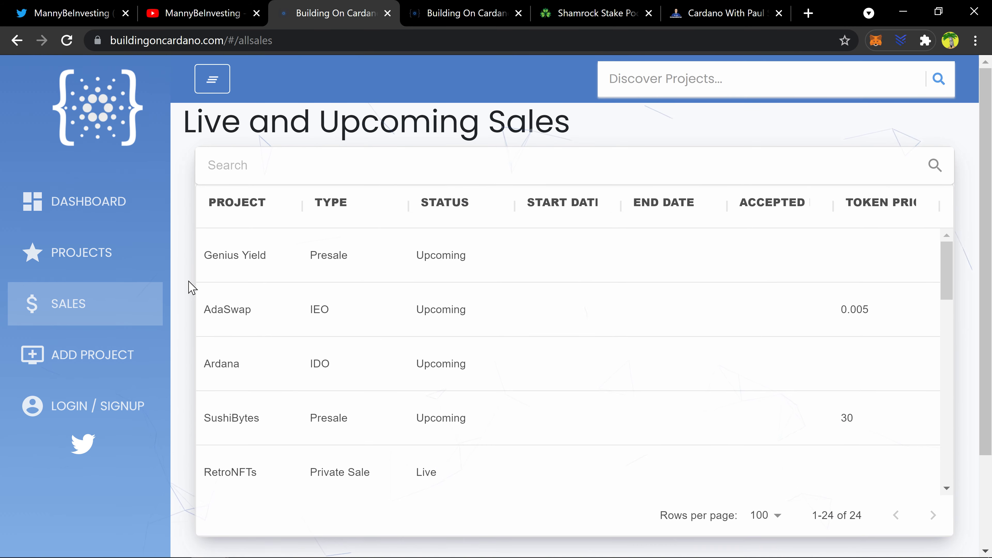
mouse_move(217, 279)
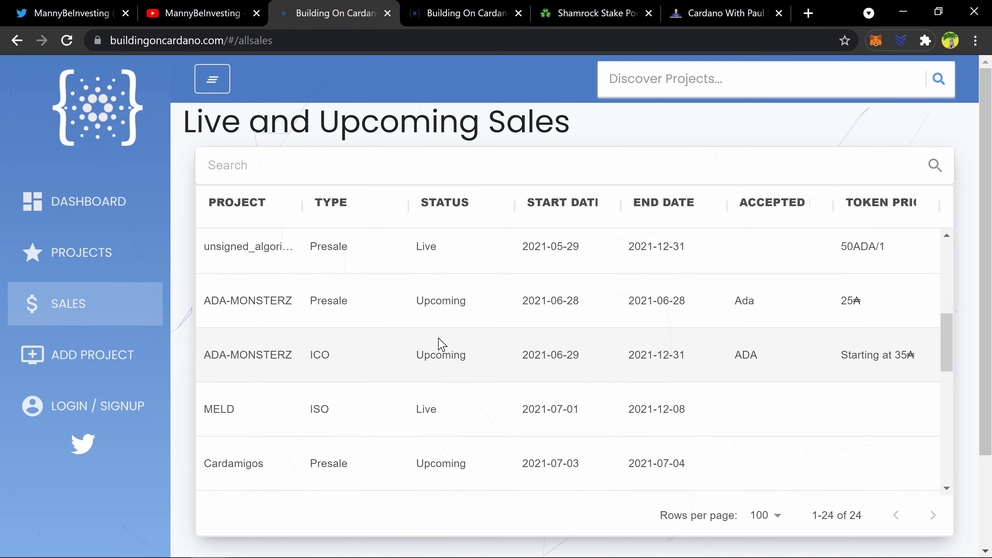
scroll(down, 3)
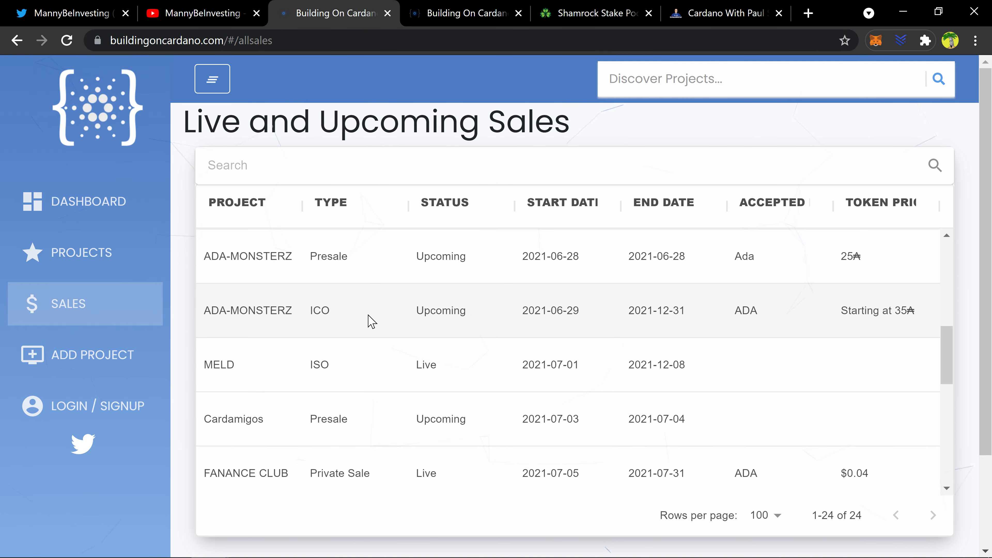
scroll(down, 3)
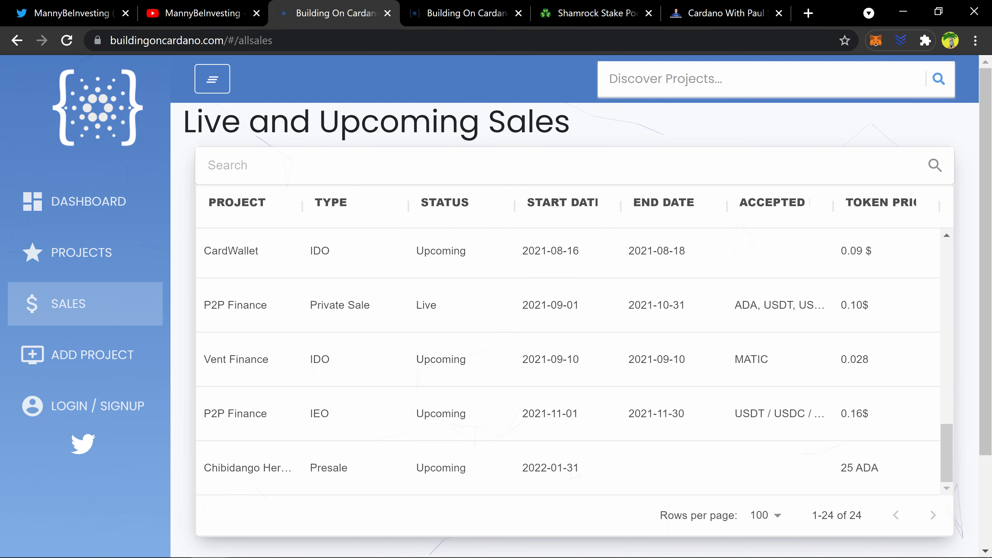
mouse_move(313, 358)
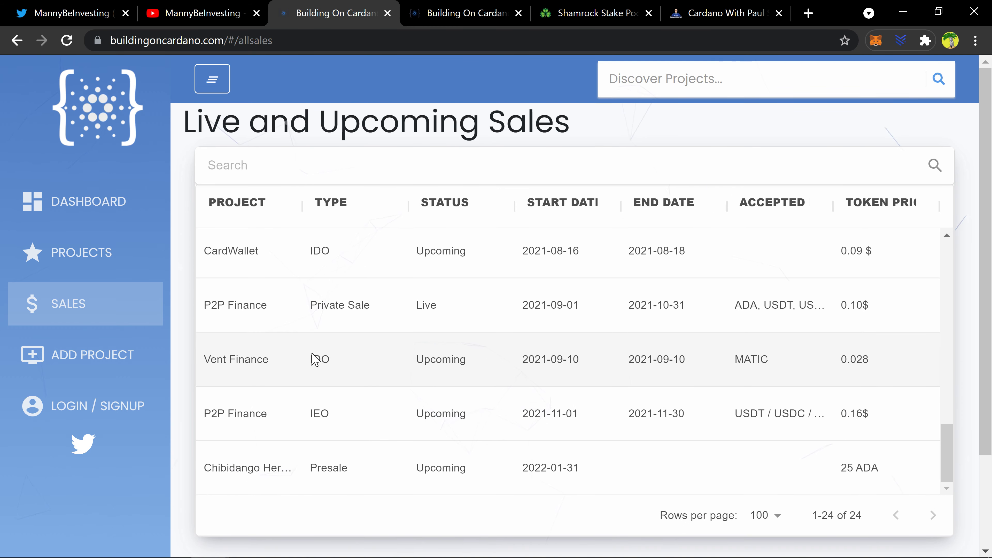
scroll(up, 3)
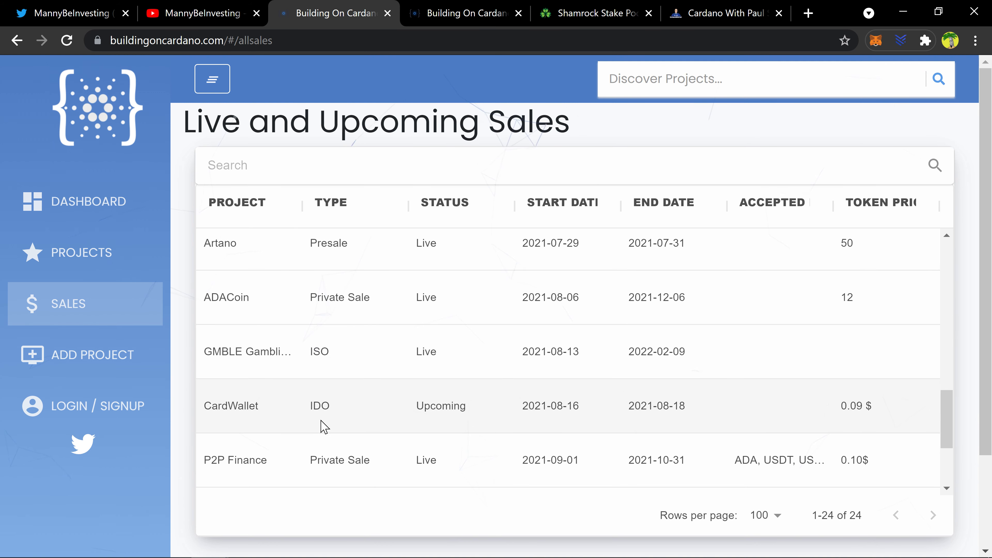
scroll(up, 3)
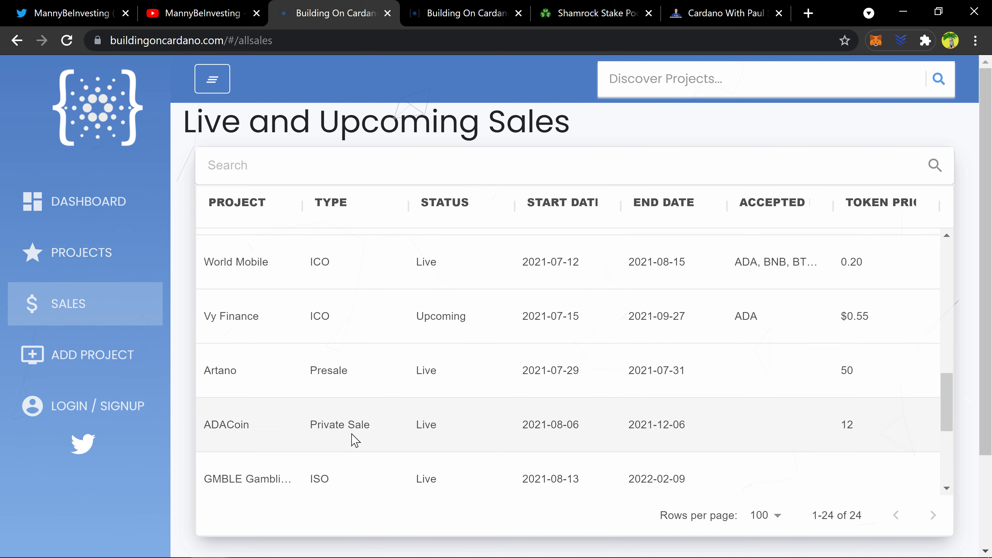
scroll(down, 3)
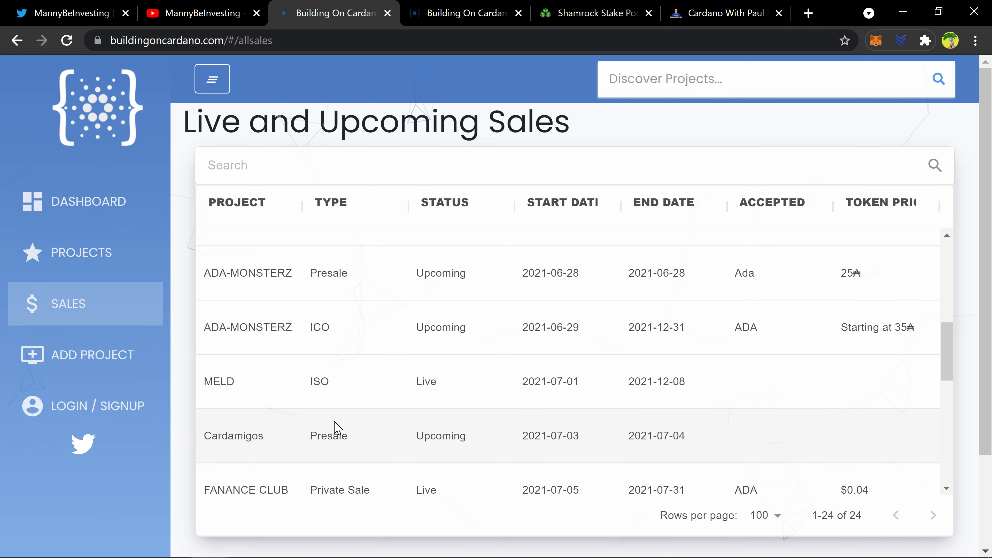
scroll(down, 3)
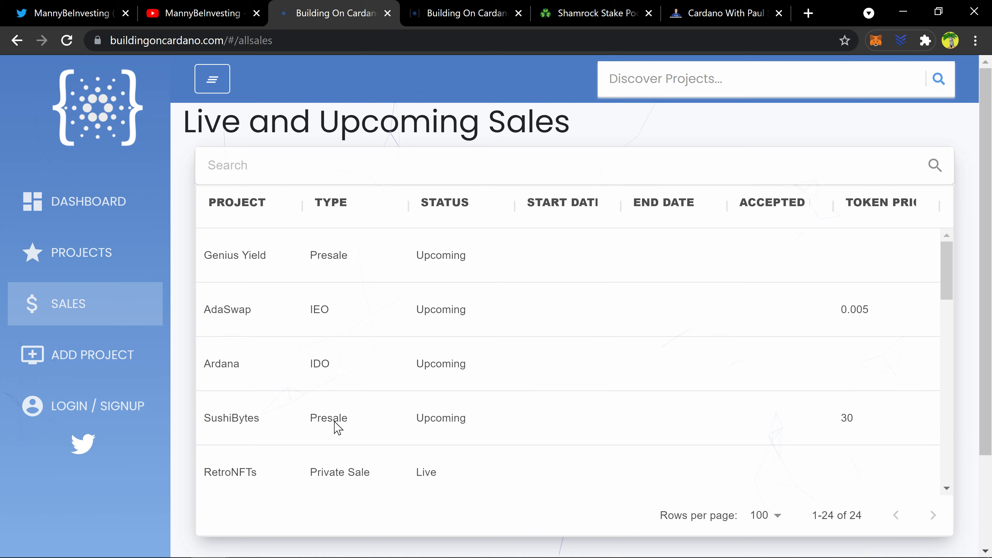
Return to the dashboard with its category counts and featured World Mobile and CardWallet projects
click(89, 202)
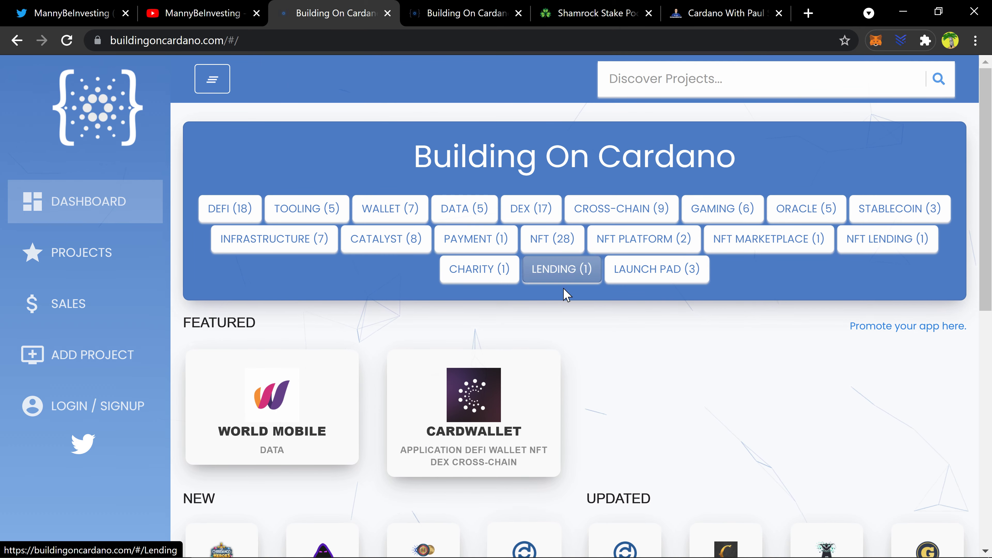
mouse_move(262, 161)
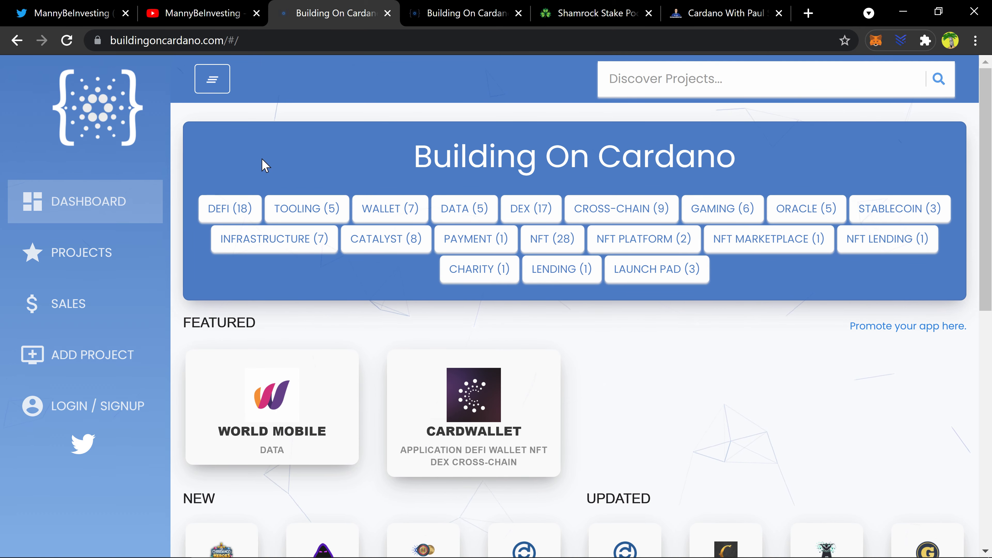
mouse_move(297, 151)
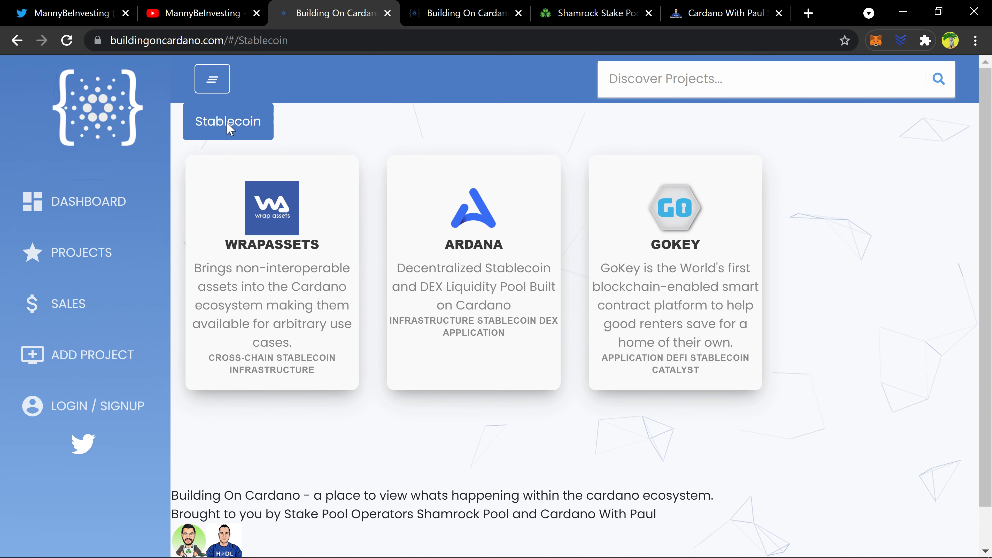
Scroll down the Stablecoin category to its three projects: WrapAssets, Ardana and GoKey
scroll(down, 3)
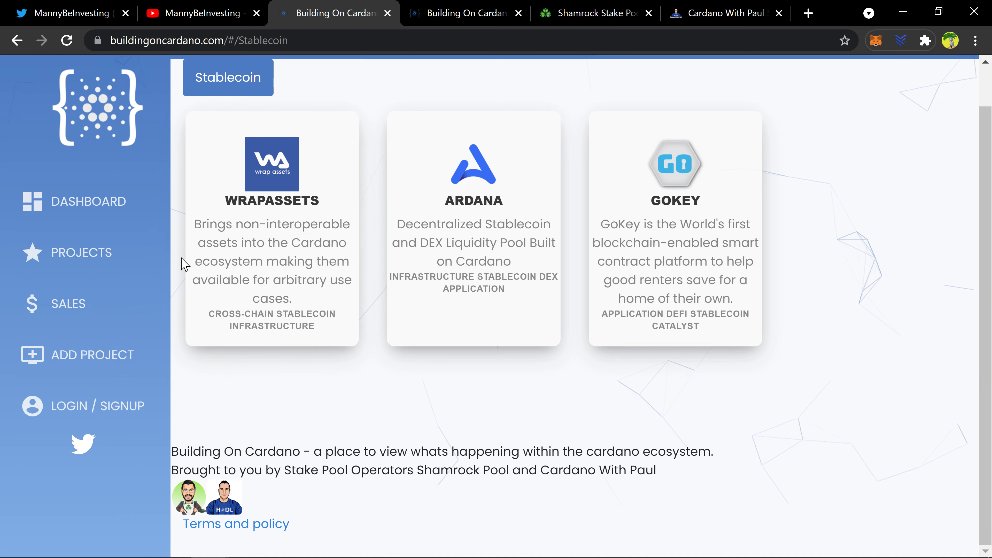
mouse_move(503, 354)
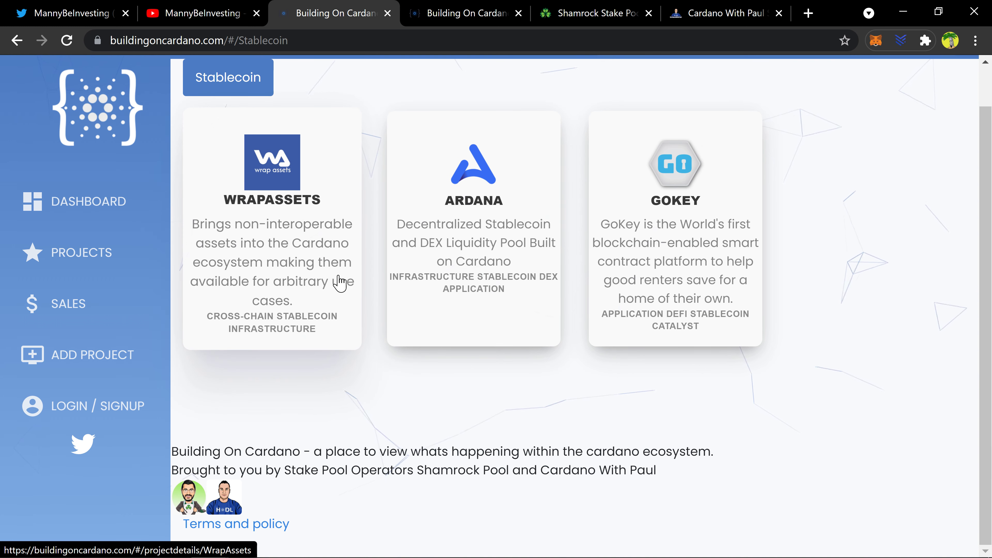
mouse_move(372, 235)
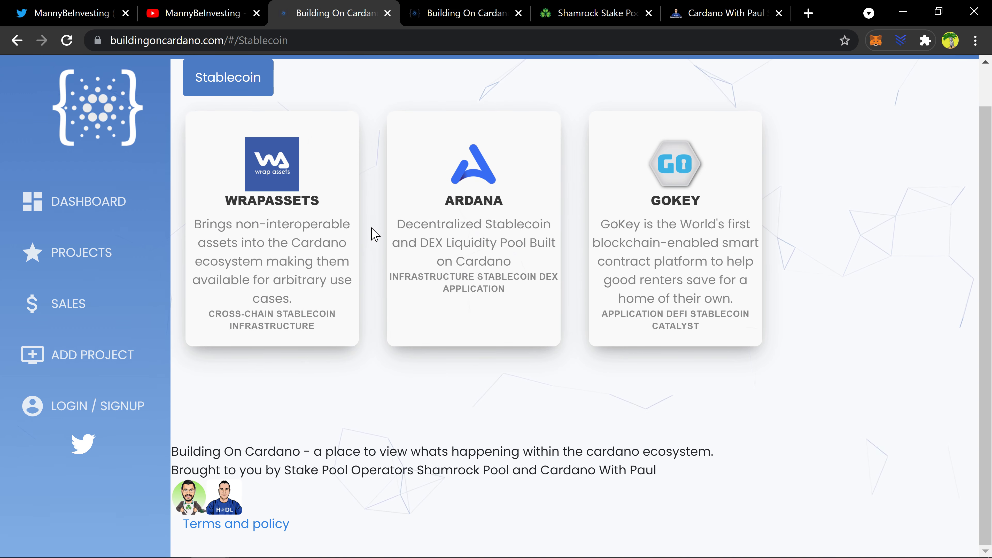